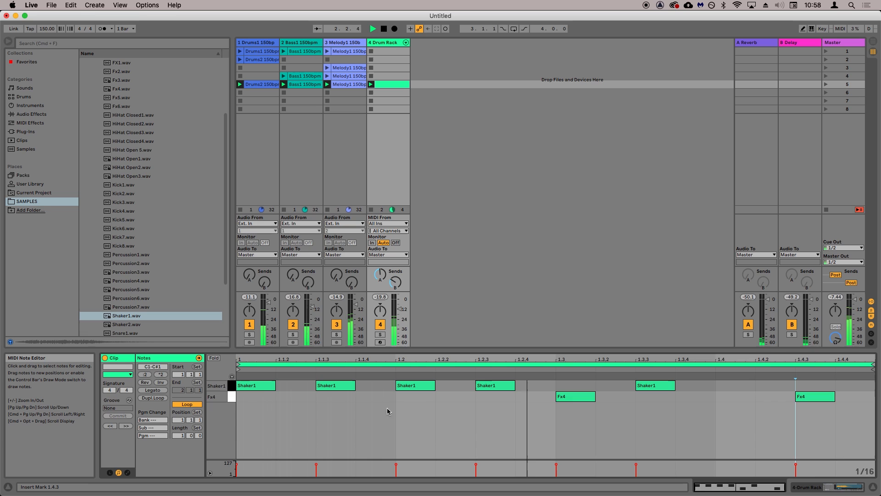
Delete the first Shaker1 note and draw two short Shaker1 hits on a 1/32 grid
click(254, 385)
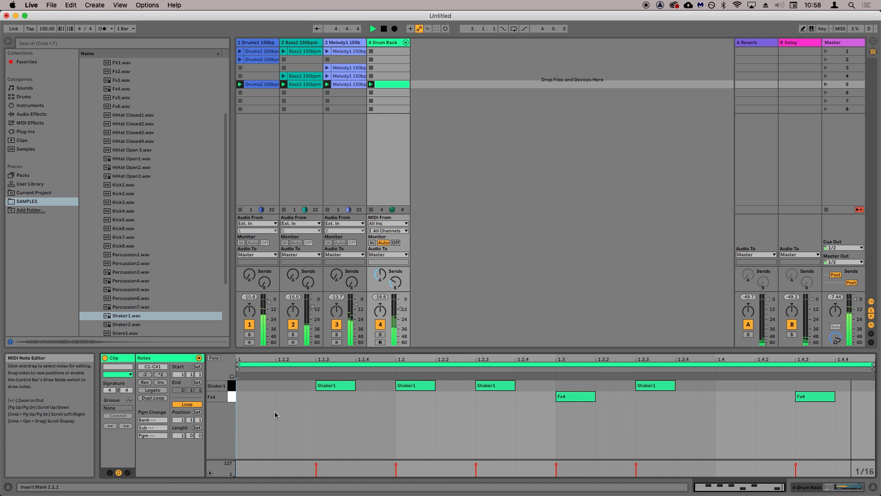
right_click(275, 415)
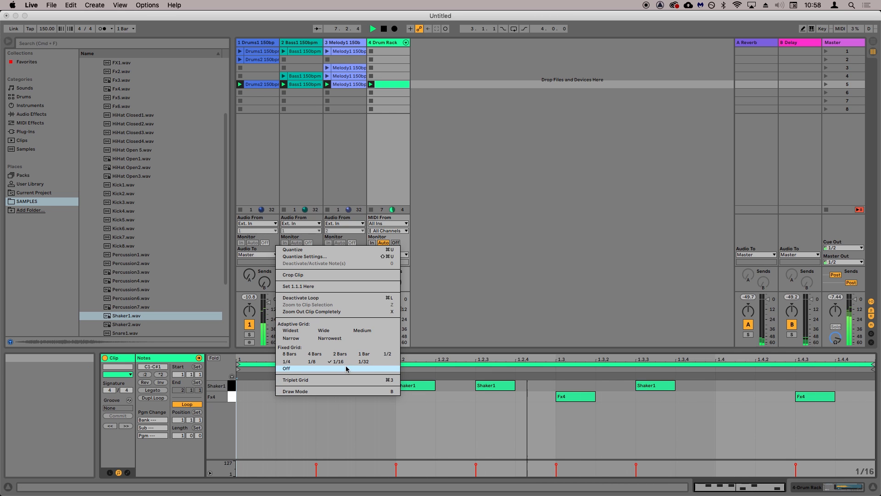
click(354, 361)
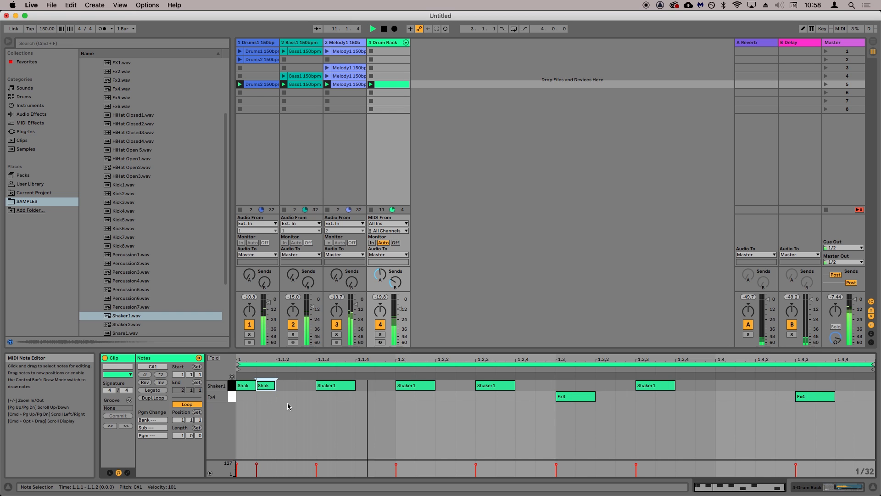
click(285, 385)
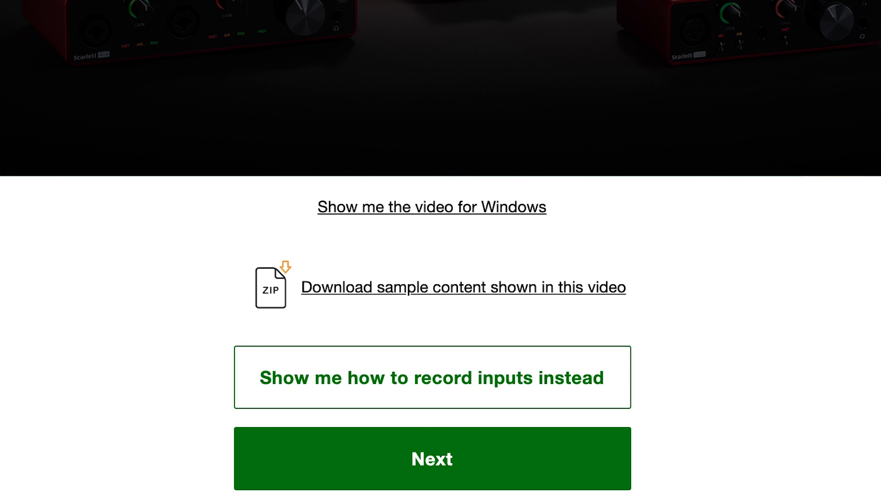
mouse_move(143, 298)
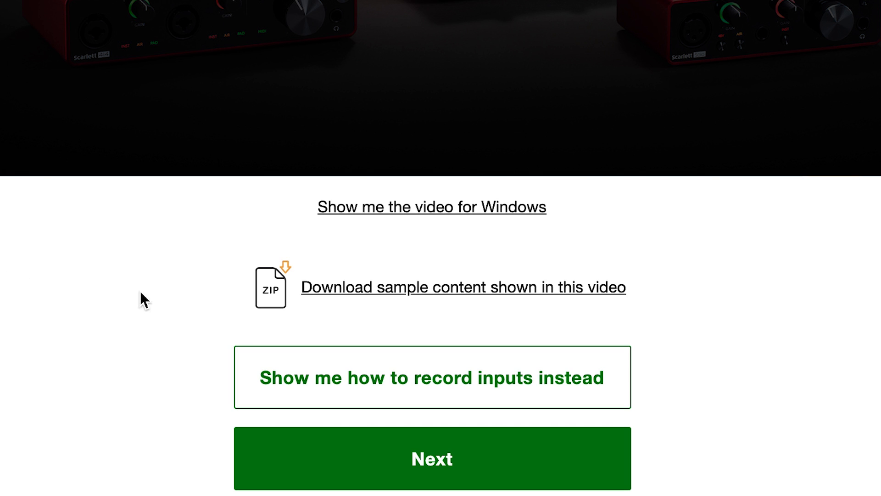
mouse_move(430, 304)
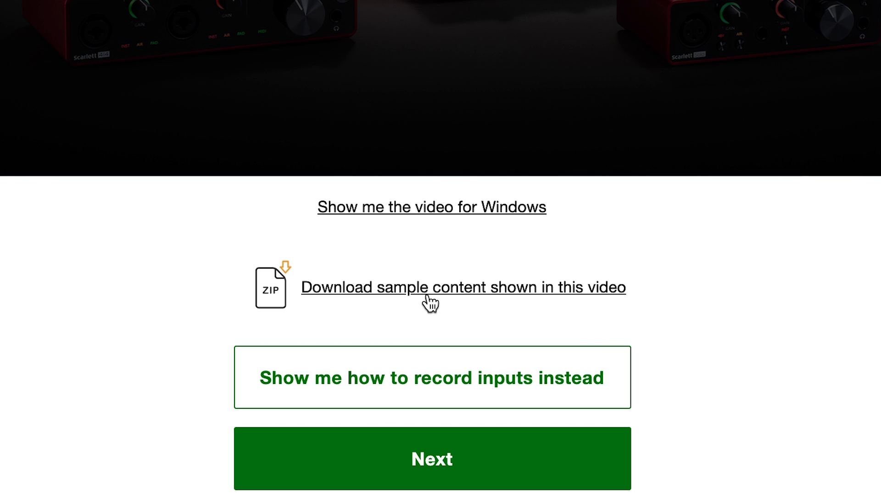
mouse_move(400, 325)
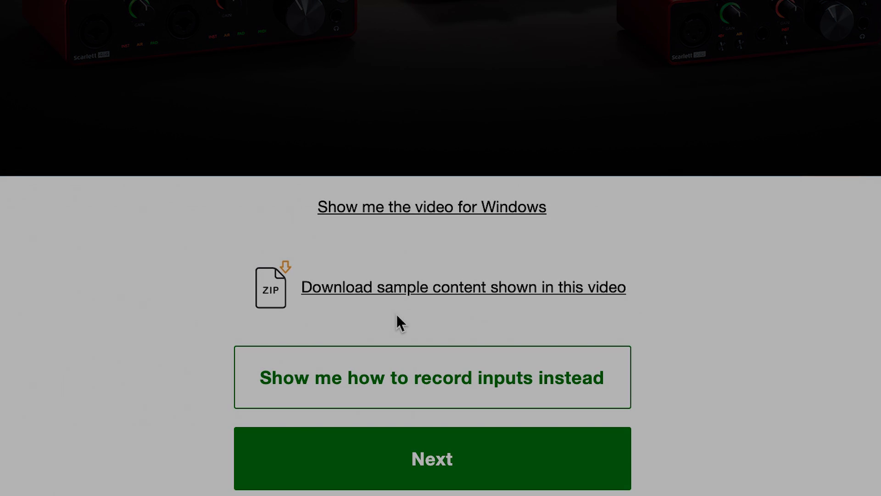
Use Extract All on the Focusrite Samples zip in Downloads
click(296, 484)
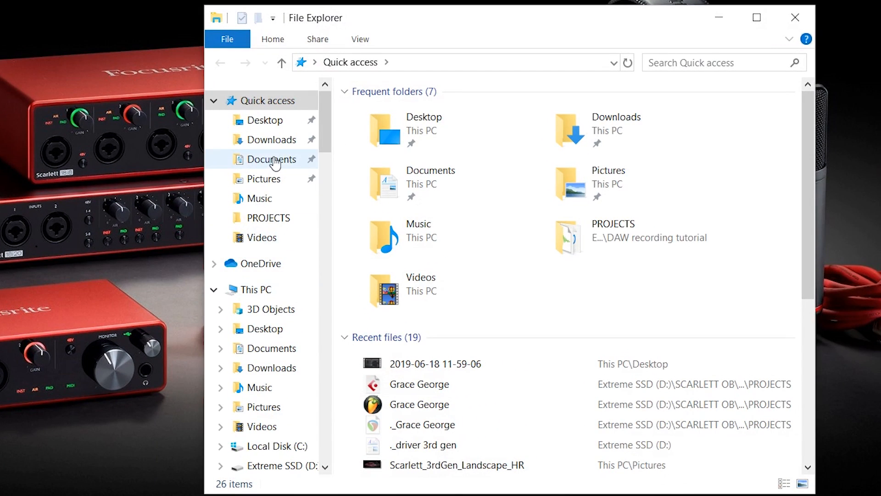
click(273, 140)
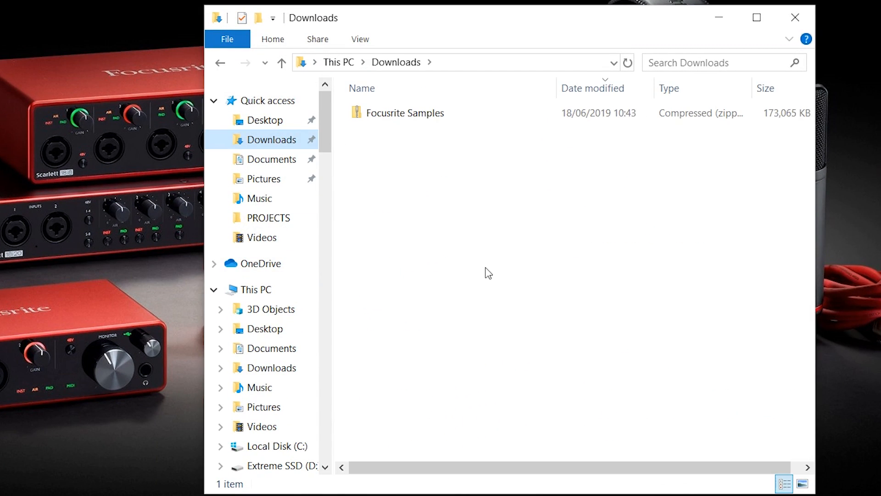
click(405, 113)
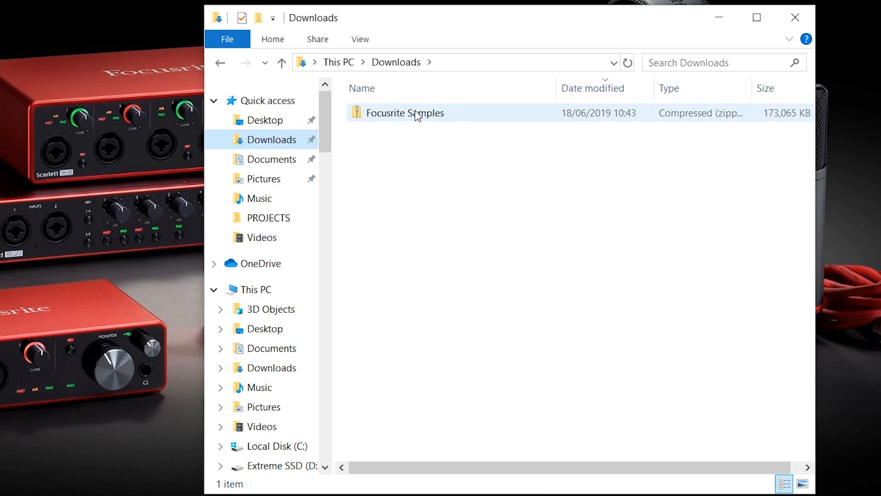
right_click(405, 112)
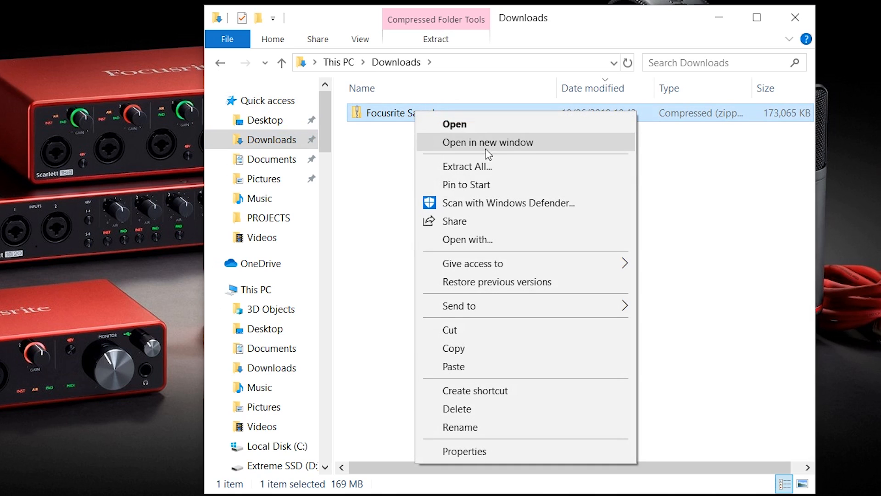
click(467, 167)
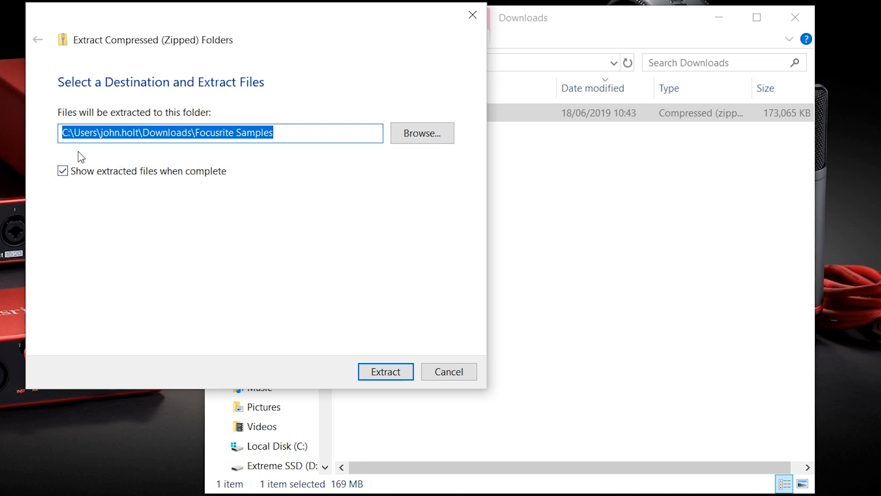
mouse_move(186, 231)
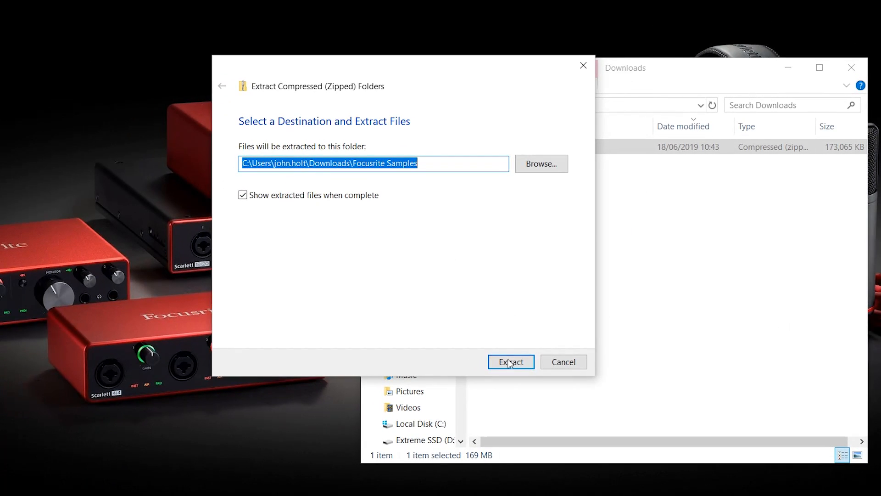
click(510, 361)
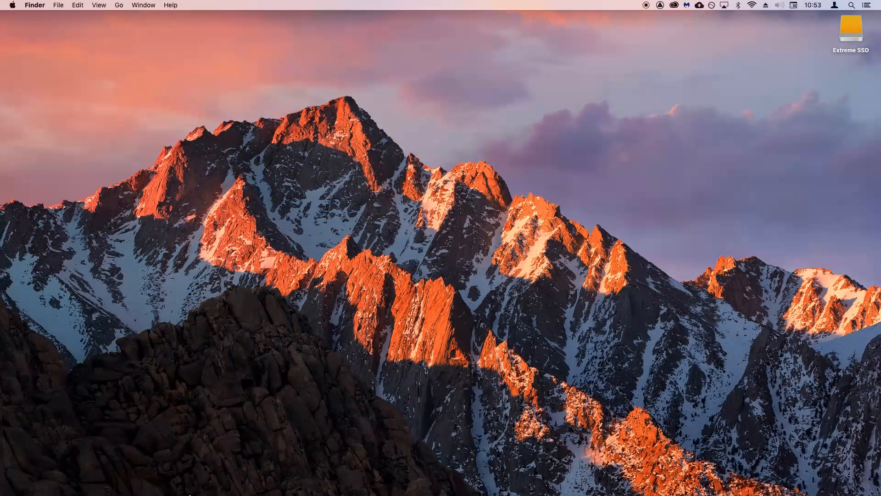
Unzip Focusrite Samples.zip from the Downloads folder in Finder
click(106, 479)
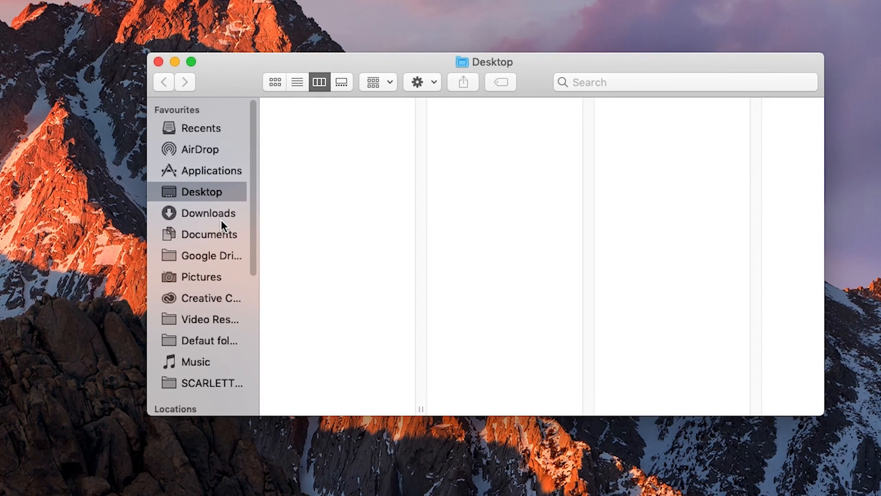
click(208, 212)
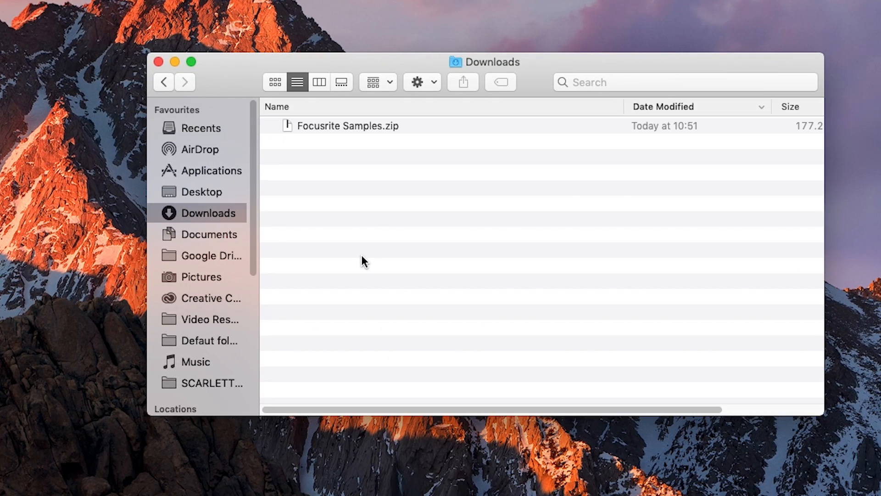
double_click(347, 125)
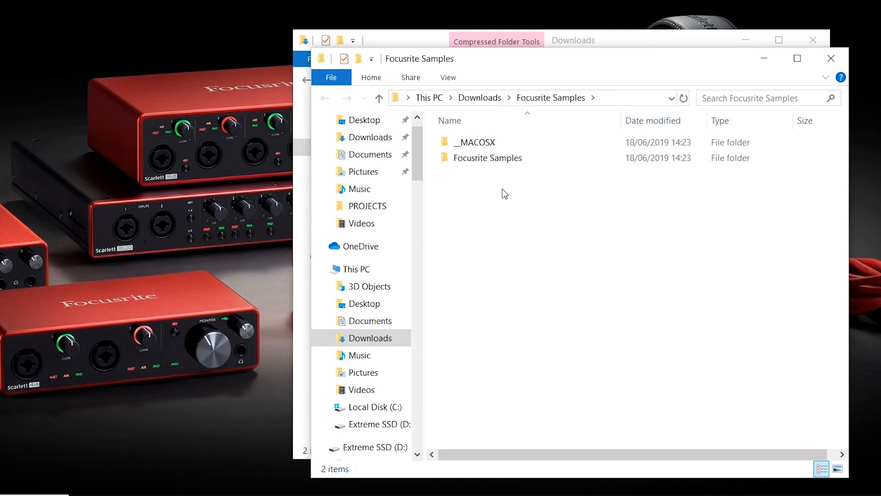
Copy the extracted inner Focusrite Samples folder
click(488, 158)
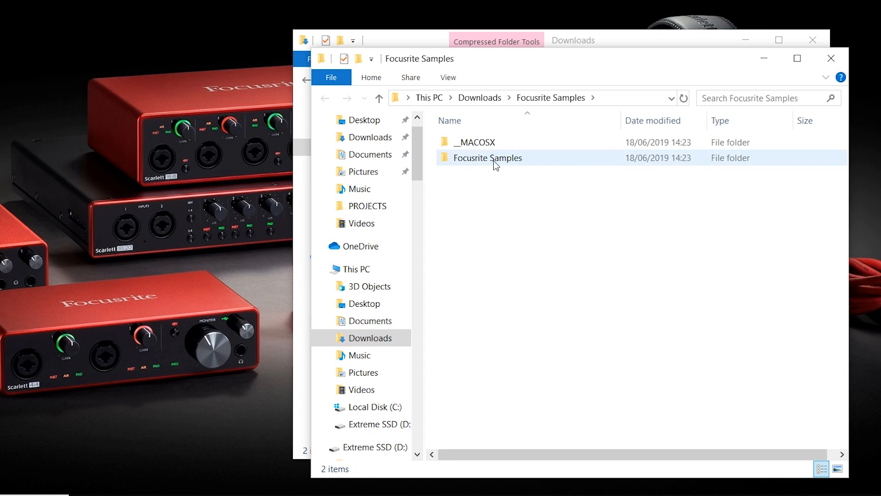
right_click(488, 158)
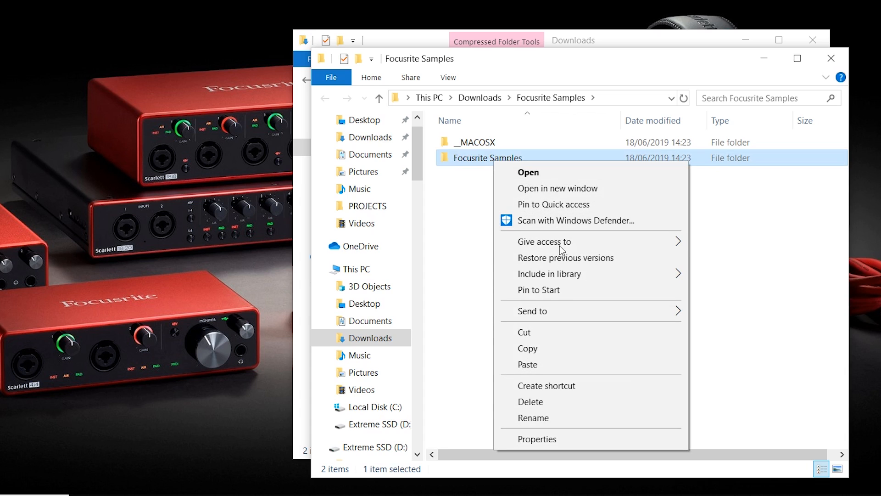
click(450, 120)
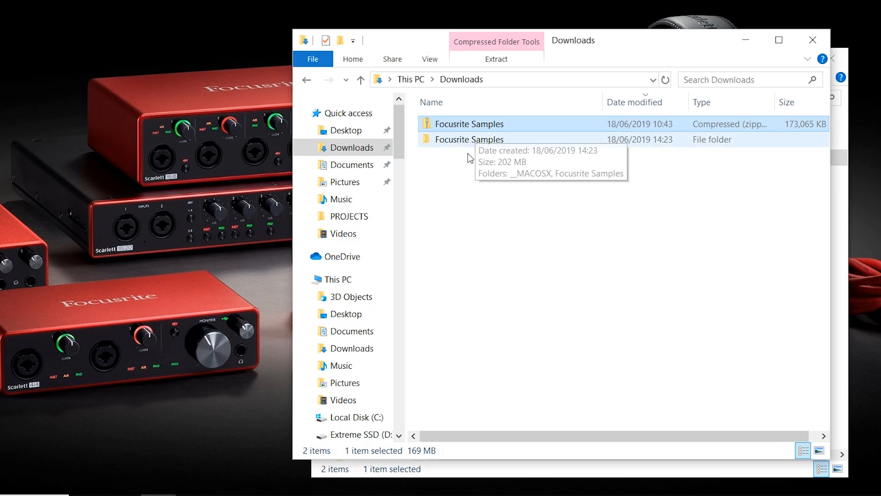
Create a SAMPLES folder in Documents and paste Focusrite Samples into it
click(353, 164)
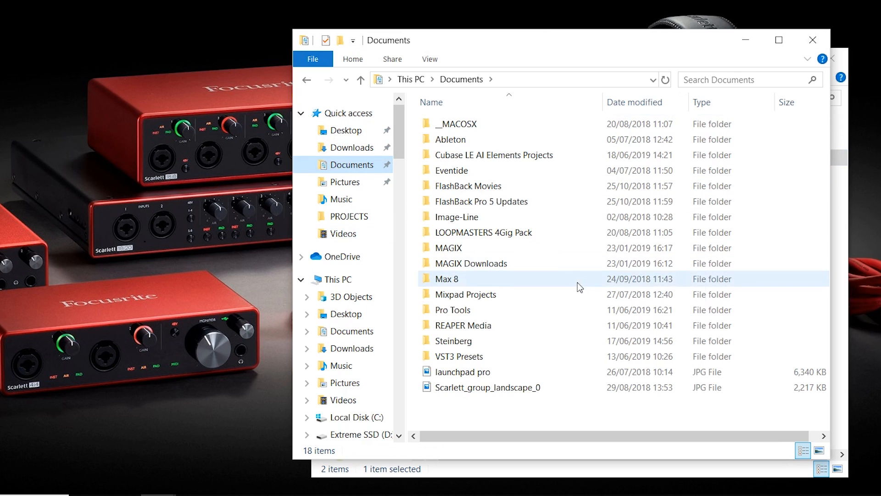
mouse_move(340, 40)
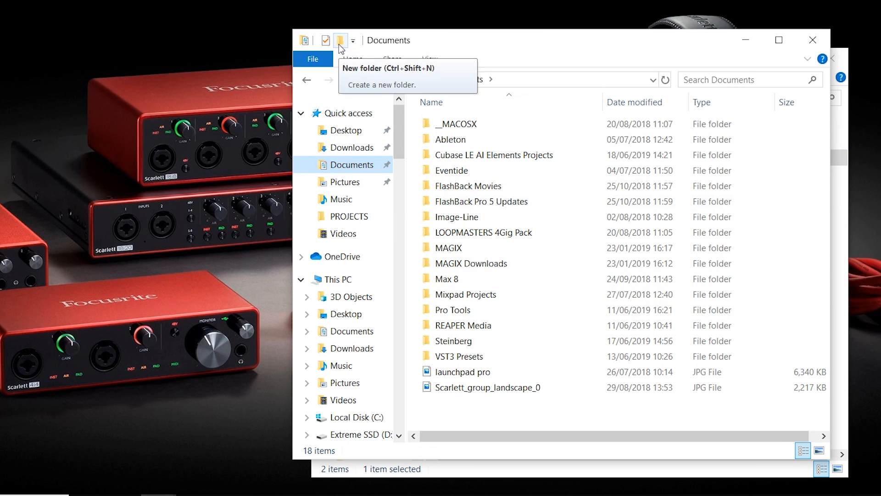
click(340, 40)
text(SAMPLES)
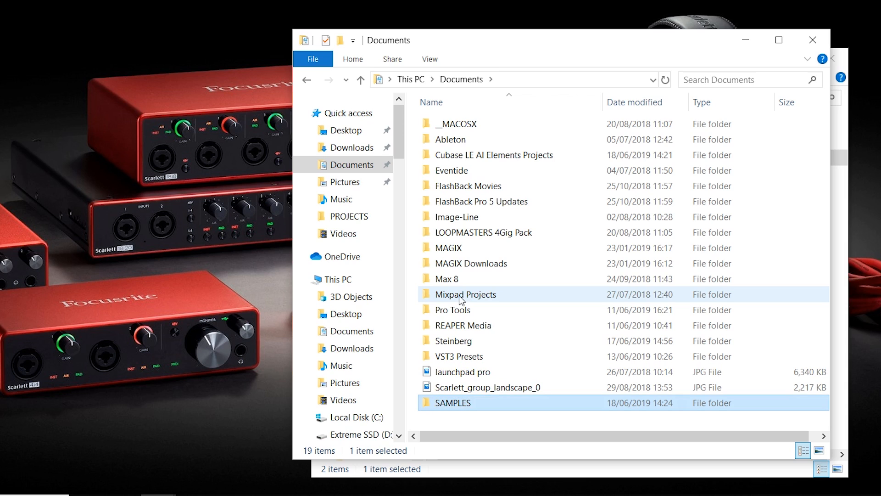
double_click(453, 403)
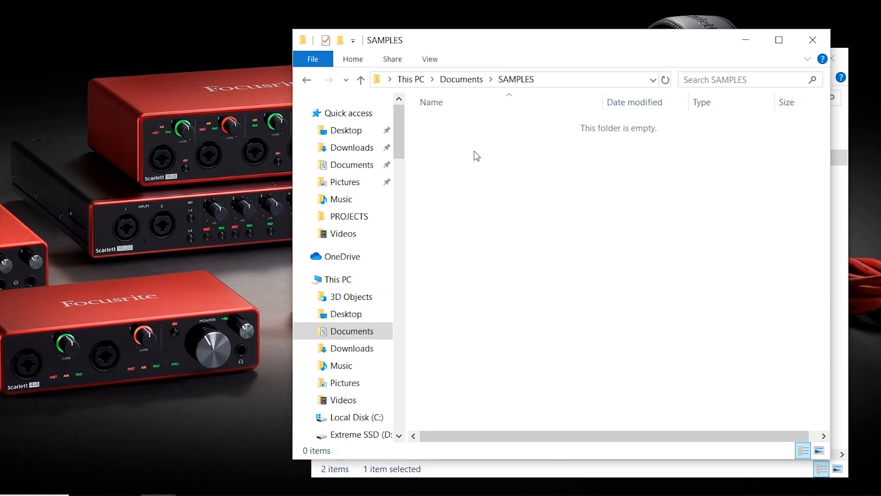
right_click(476, 156)
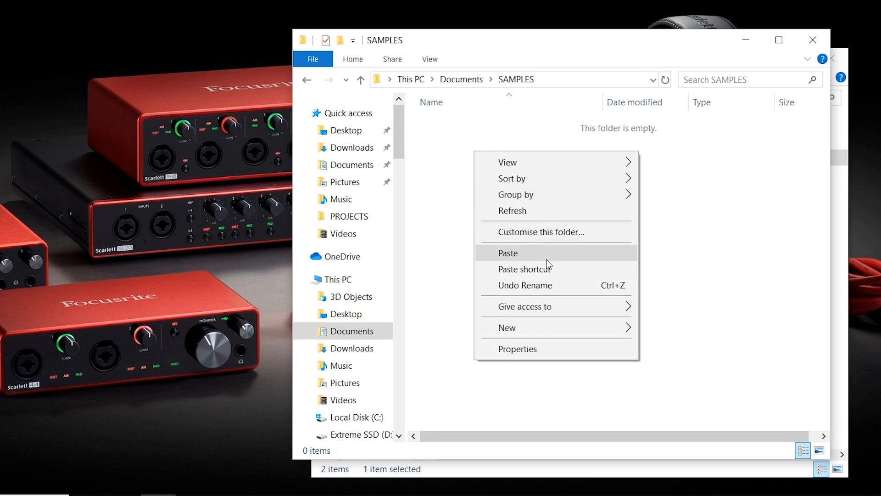
click(508, 252)
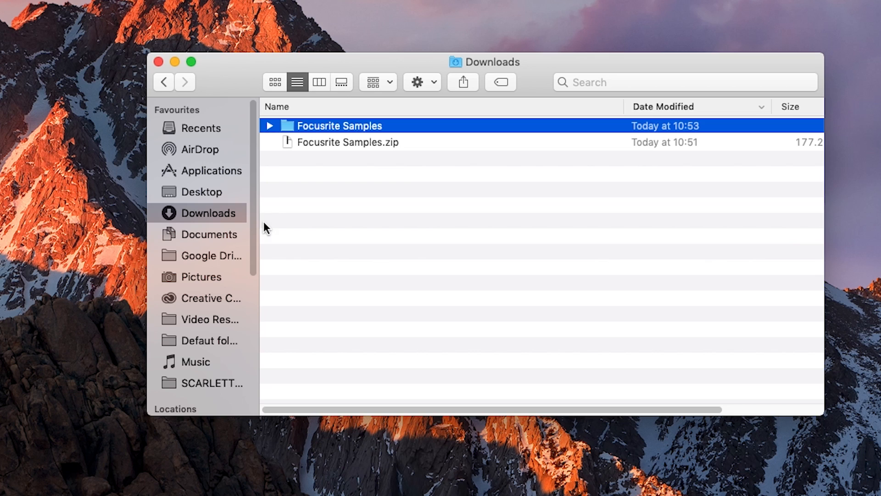
Create a new SAMPLES folder in Finder's Documents
click(210, 233)
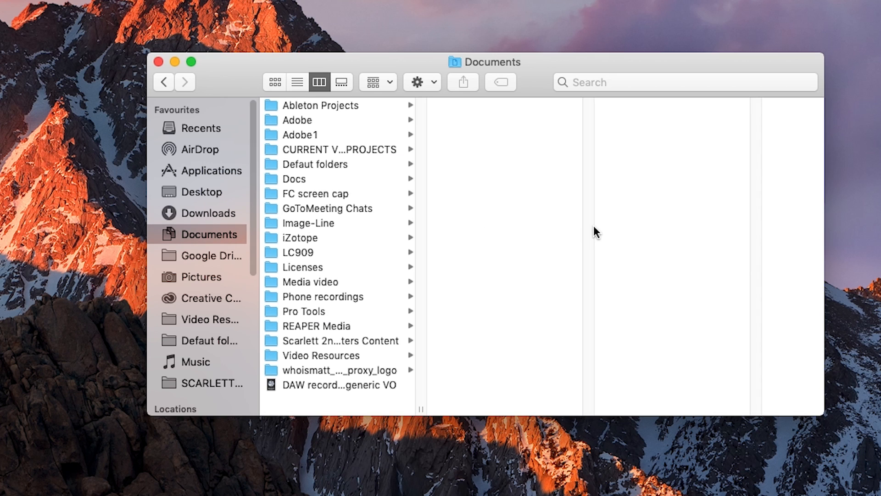
click(417, 82)
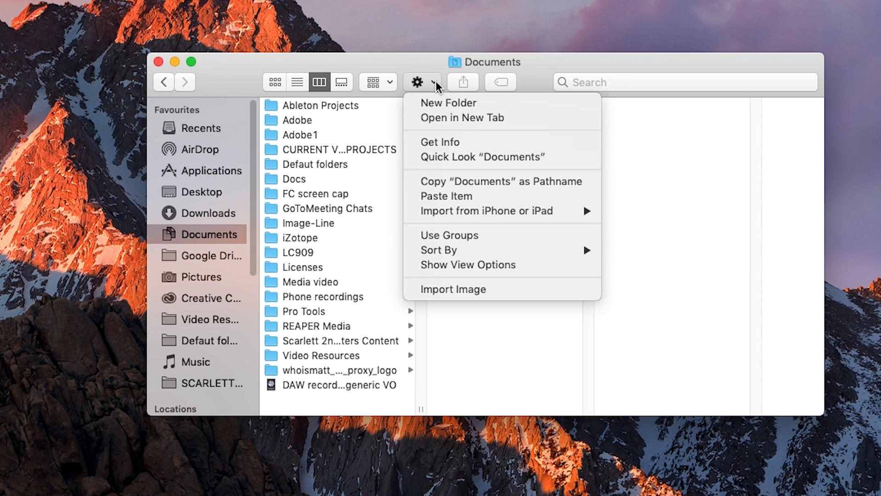
click(448, 102)
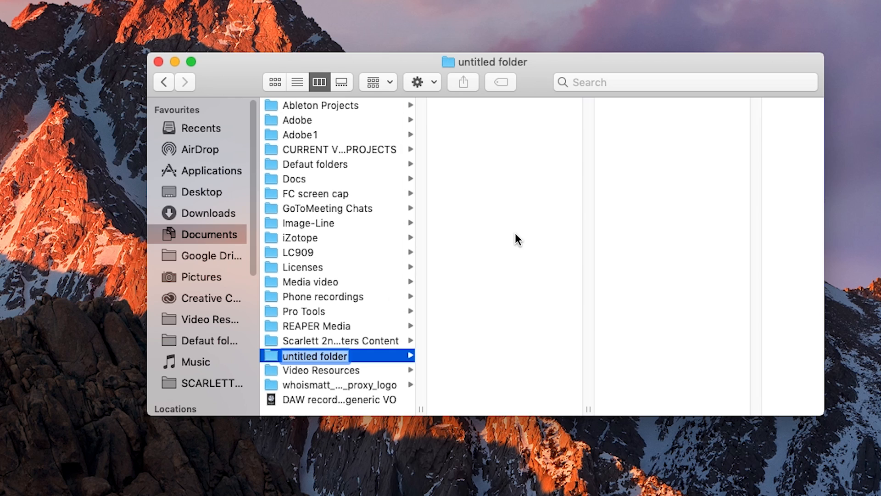
mouse_move(521, 246)
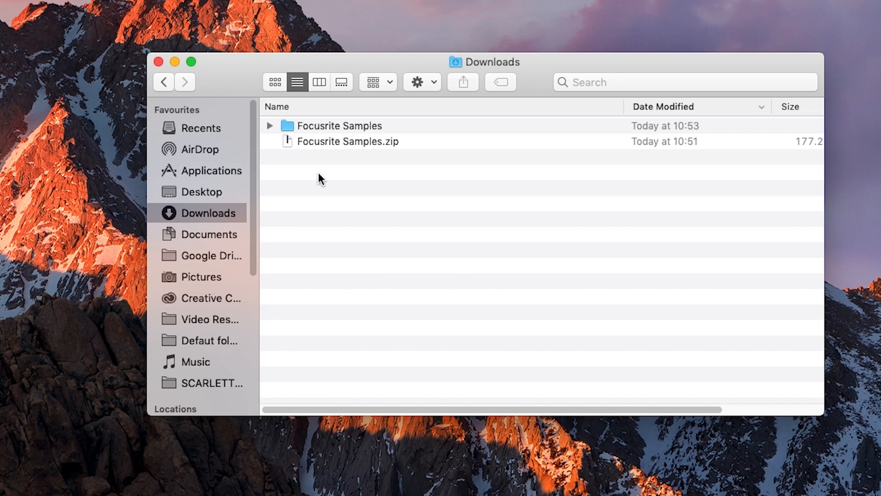
Copy the unzipped Focusrite Samples folder and paste it into SAMPLES
right_click(338, 126)
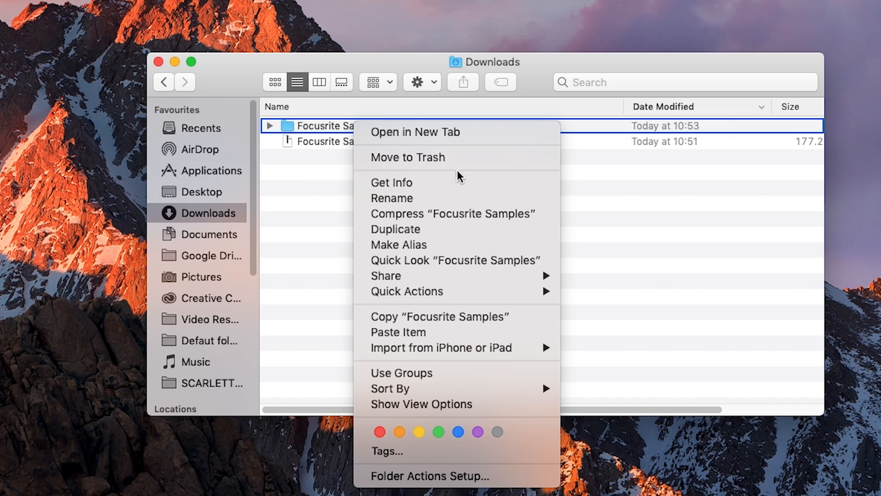
mouse_move(478, 323)
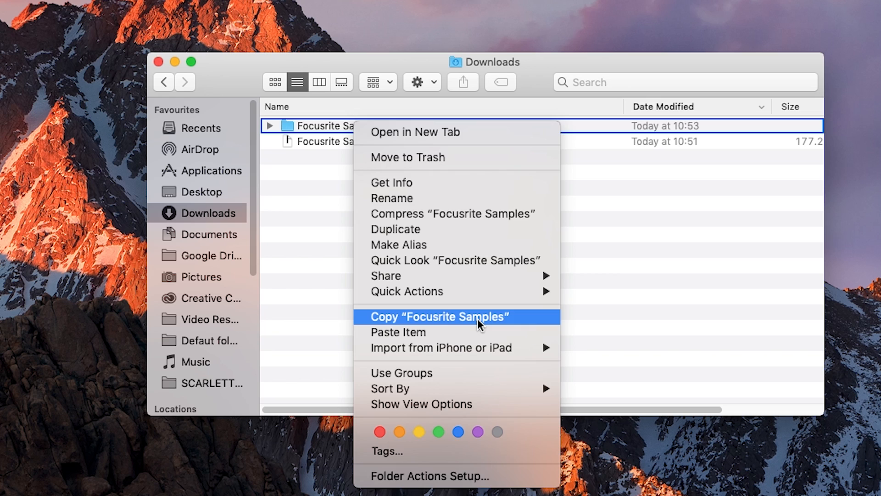
click(440, 317)
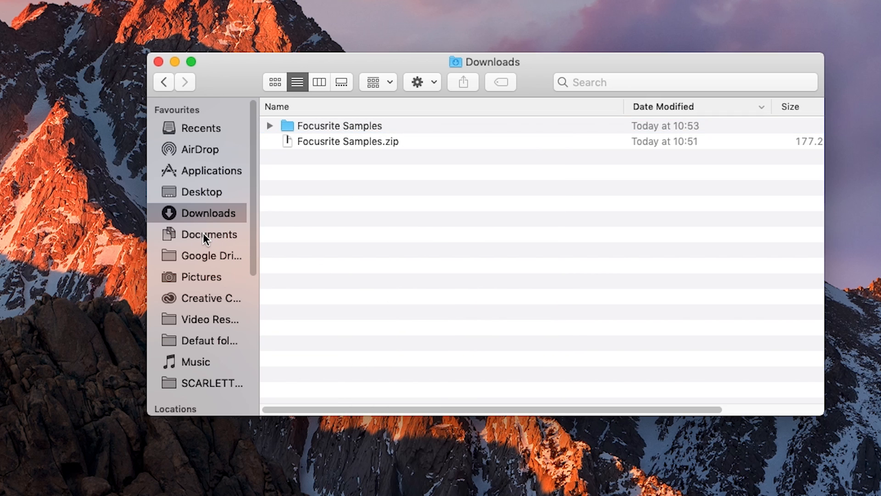
click(210, 234)
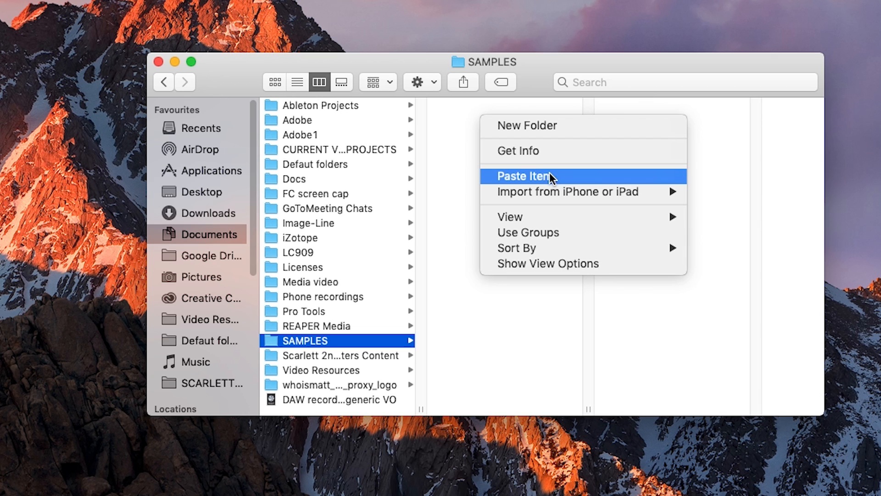
click(524, 176)
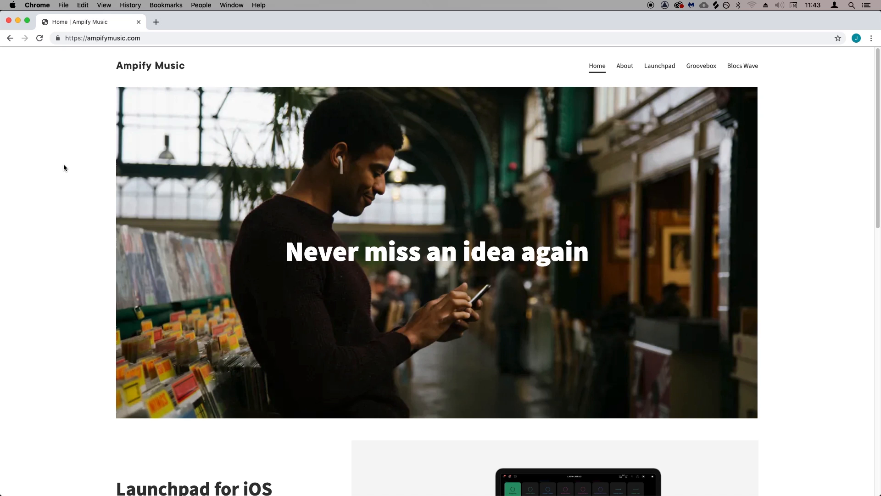
scroll(down, 3)
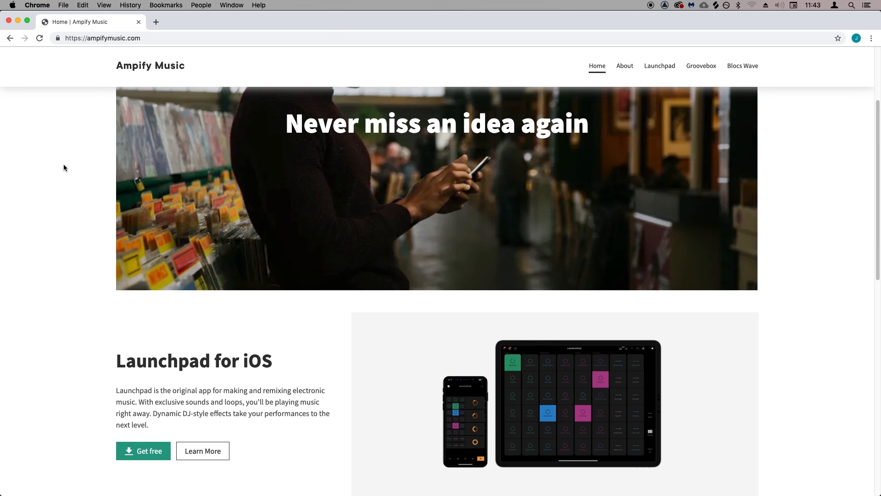
scroll(down, 3)
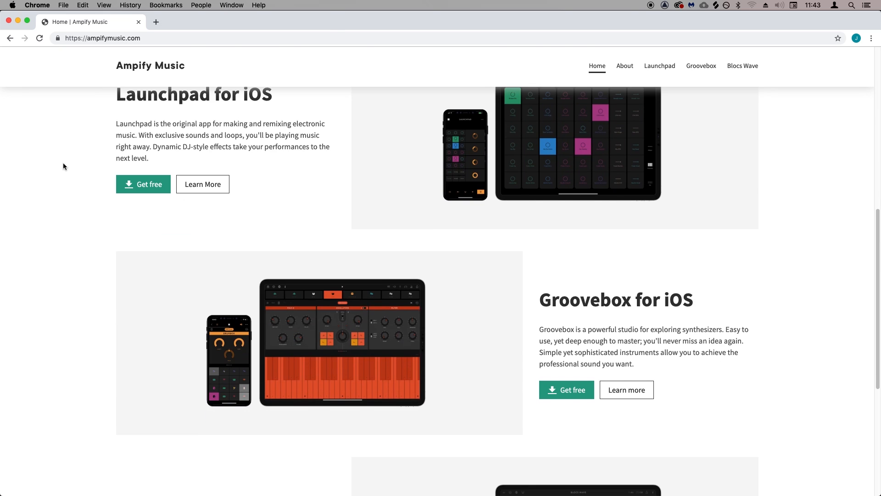
scroll(down, 3)
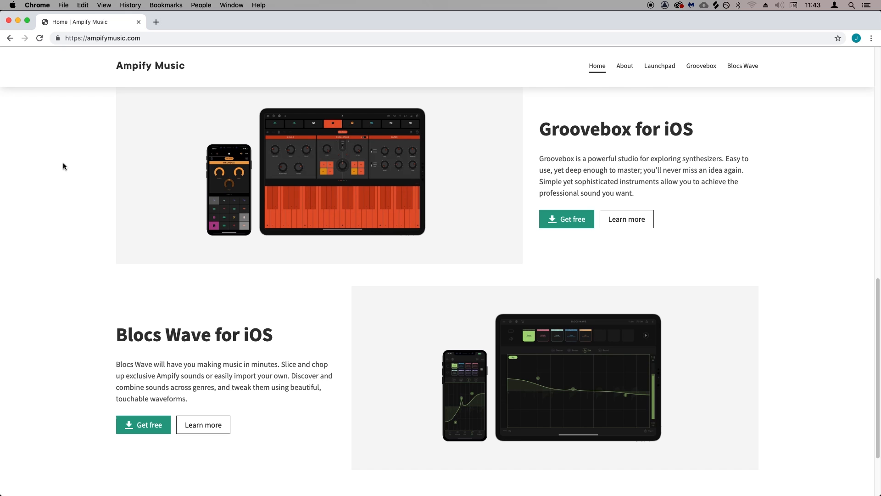
scroll(up, 3)
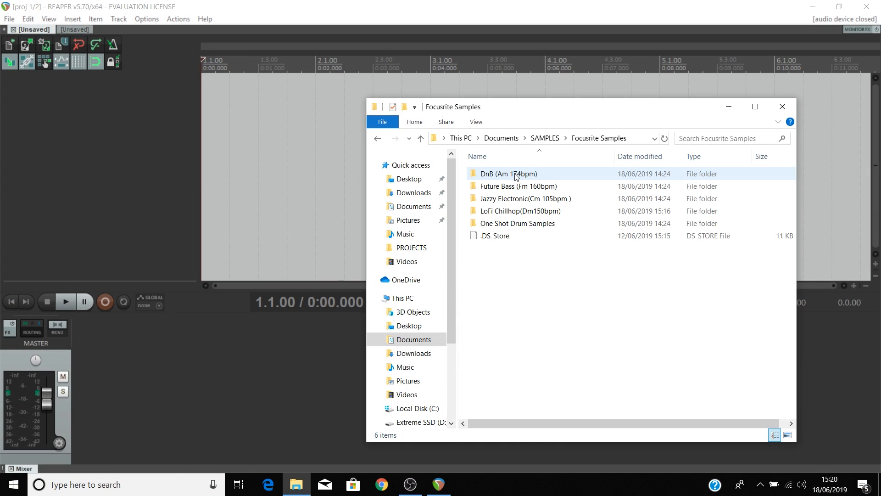
Open the DnB (Am 174bpm) folder inside Focusrite Samples
double_click(519, 211)
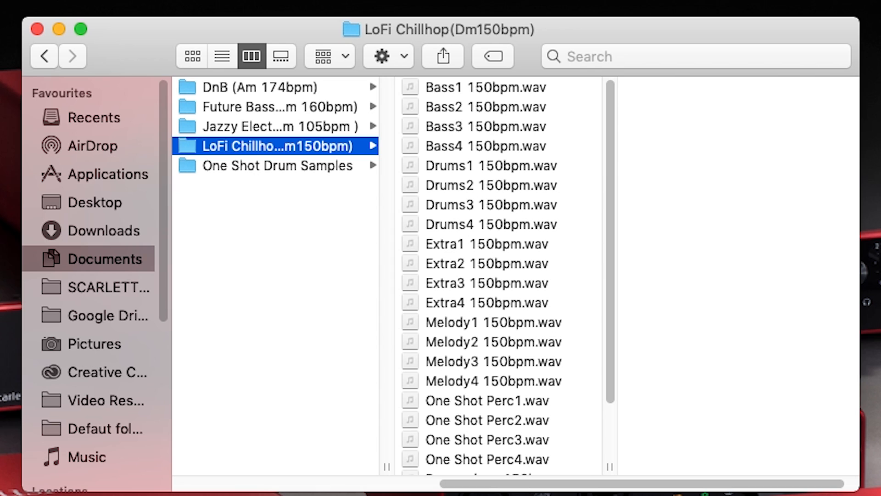
Preview Drums1 150bpm.wav, then open the Jazzy Electronic (Cm 105bpm) folder
click(483, 166)
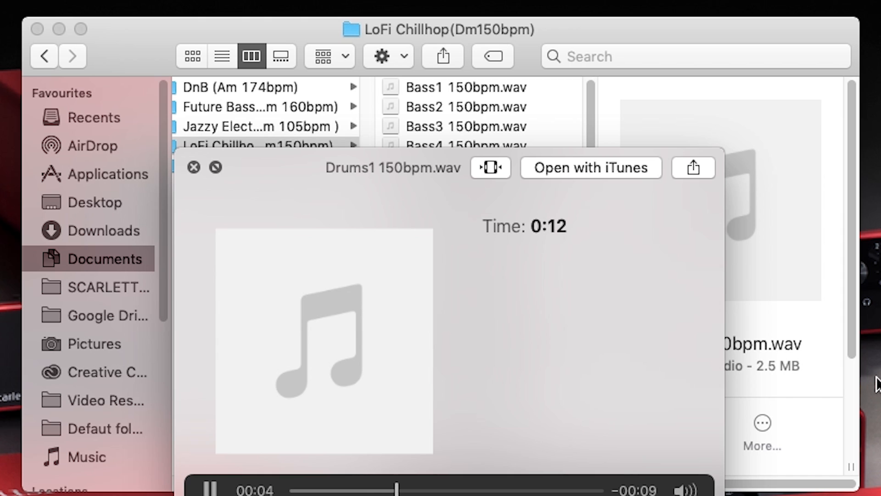
click(193, 167)
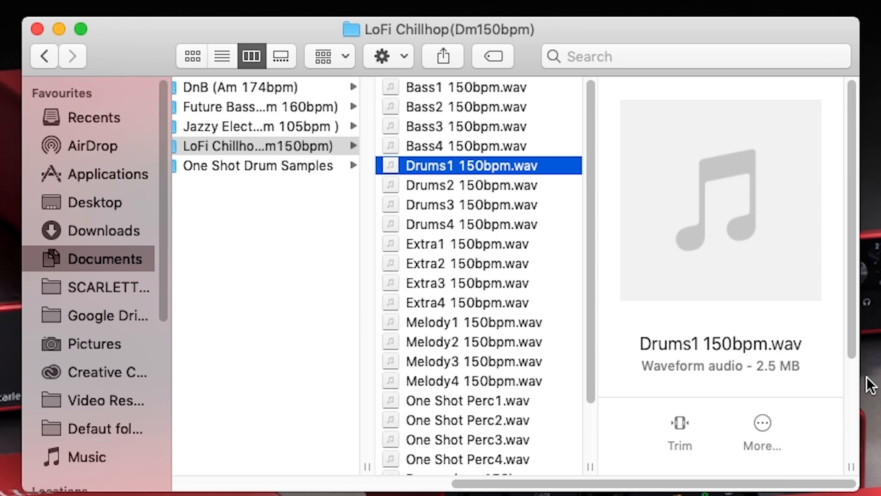
click(44, 55)
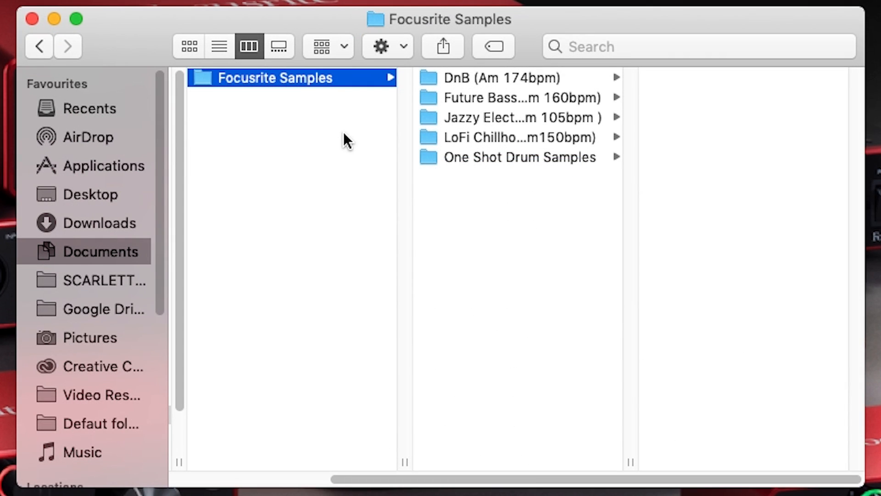
mouse_move(529, 125)
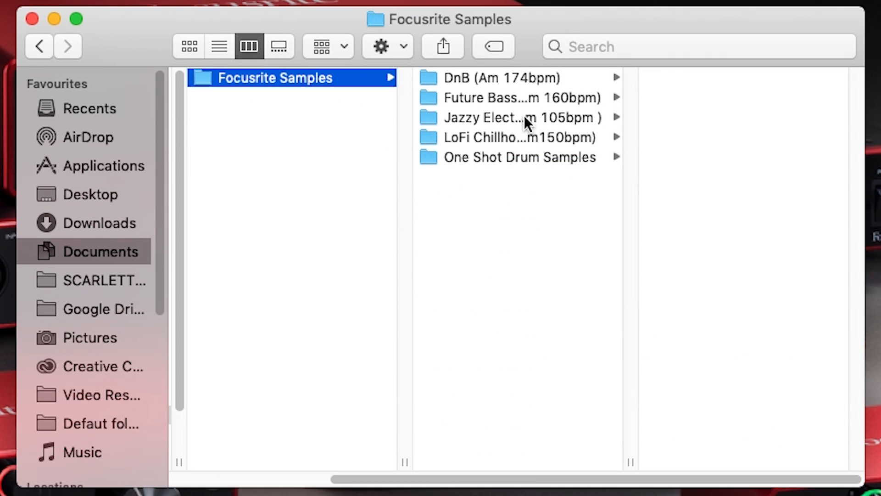
click(517, 118)
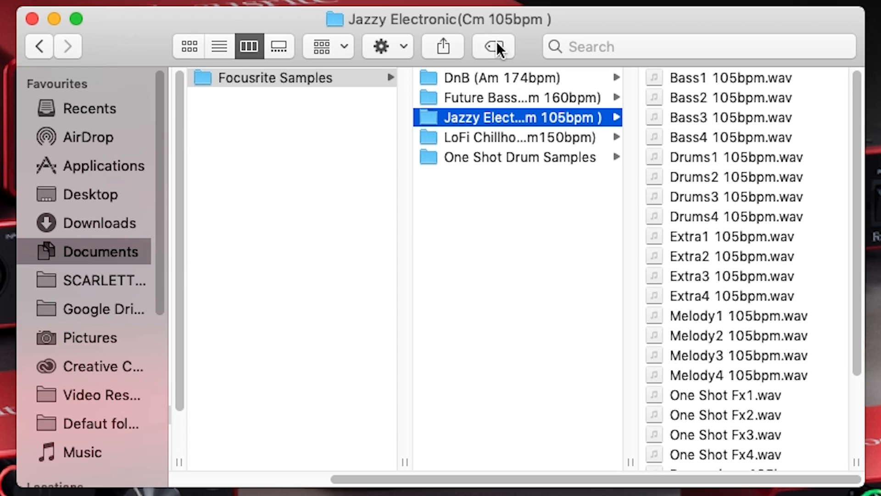
mouse_move(466, 23)
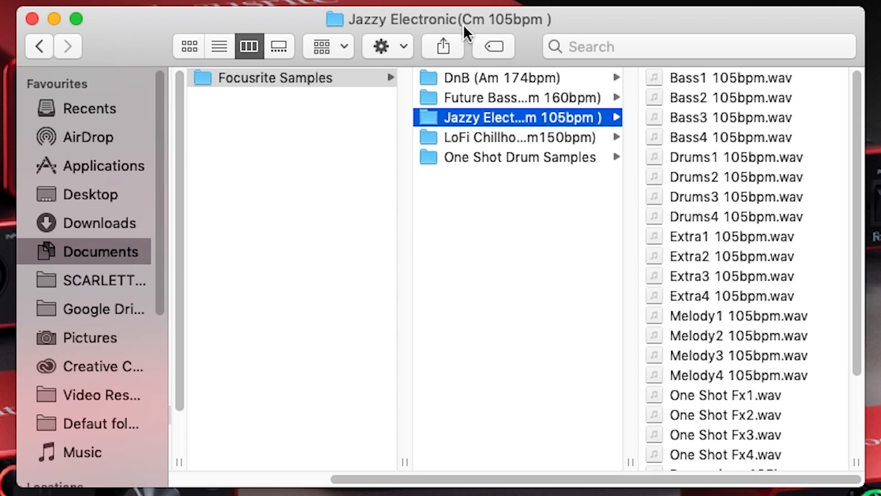
mouse_move(471, 38)
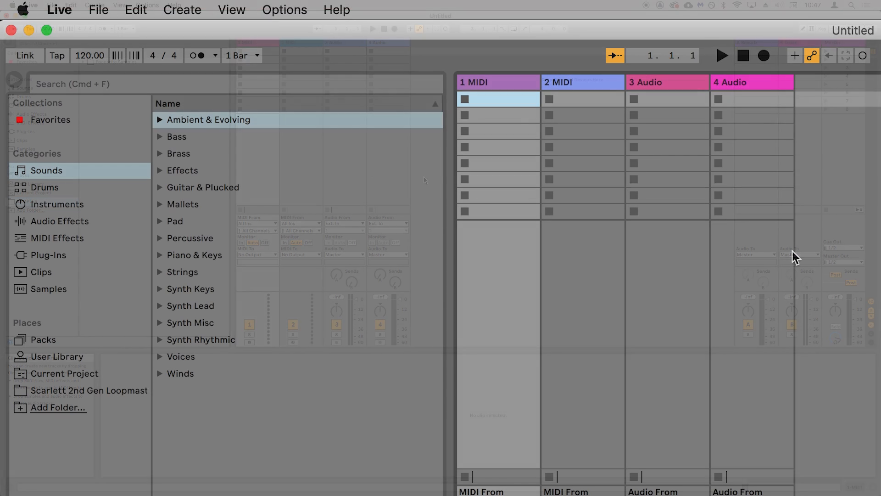
Choose the Focusrite USB ASIO driver in Live's Audio preferences
click(58, 10)
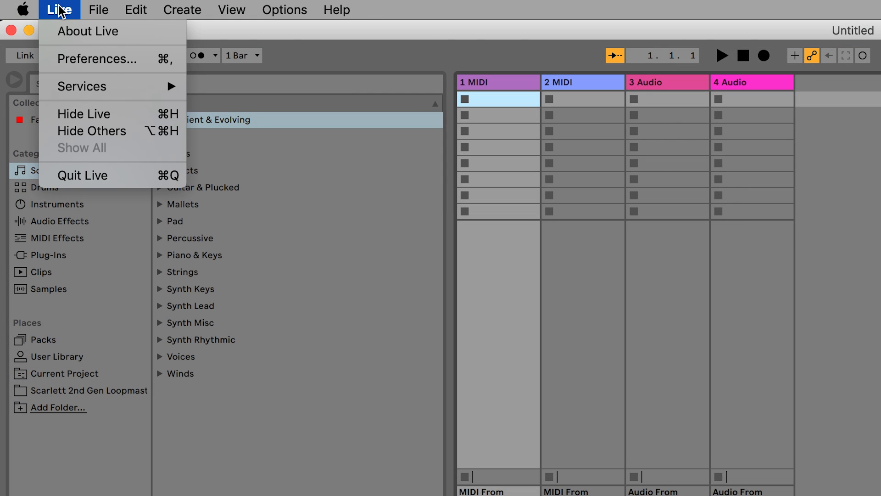
click(96, 59)
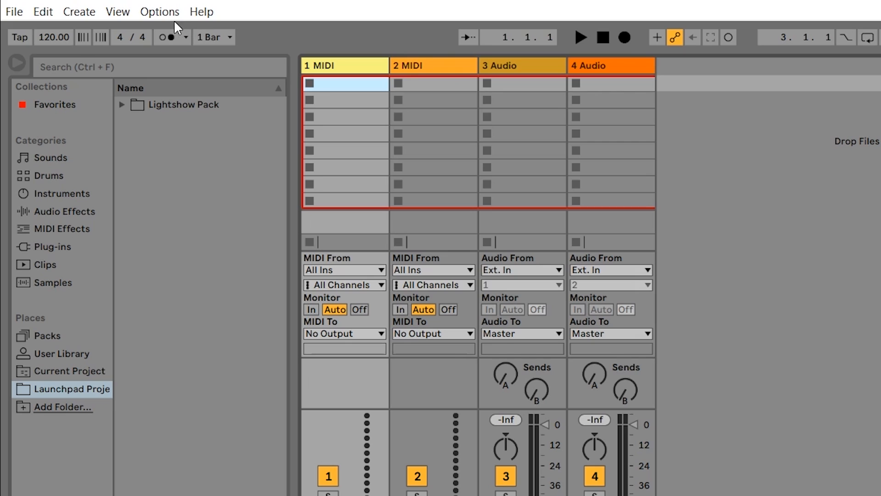
click(159, 11)
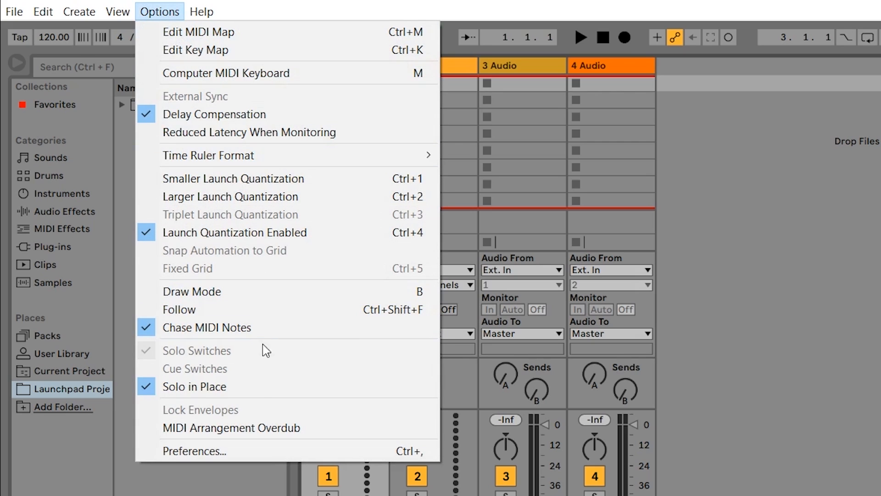
click(193, 451)
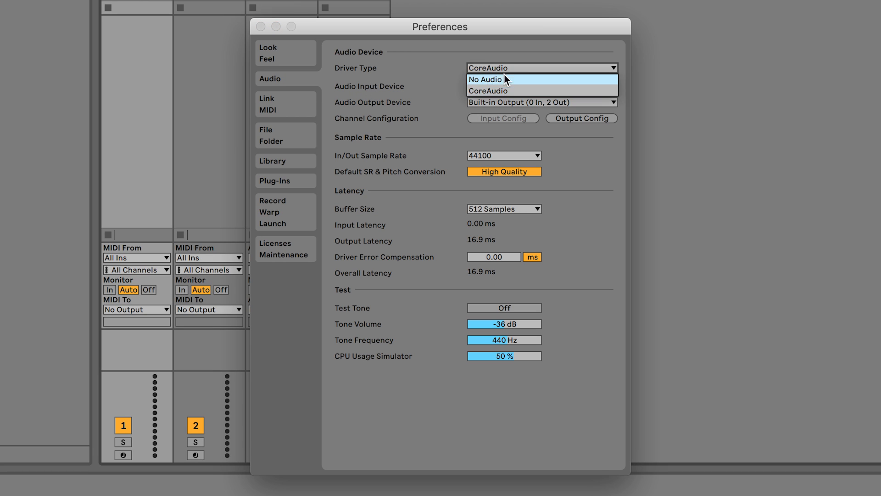
click(488, 90)
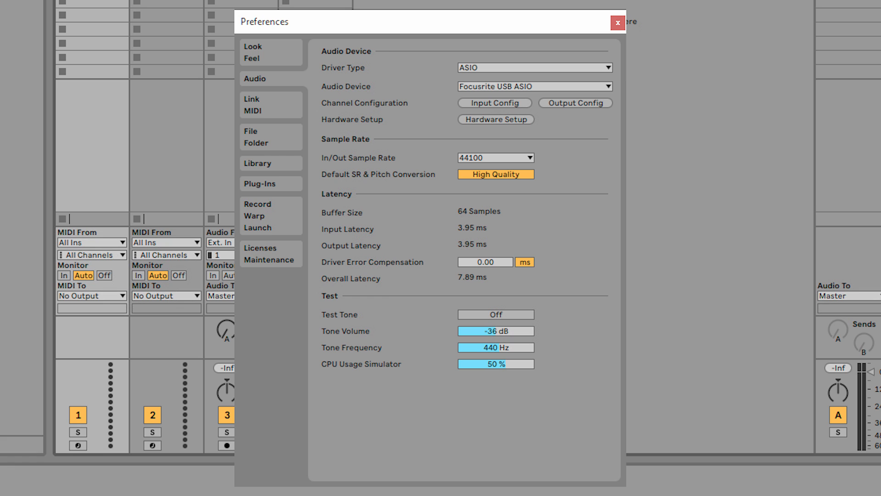
click(616, 22)
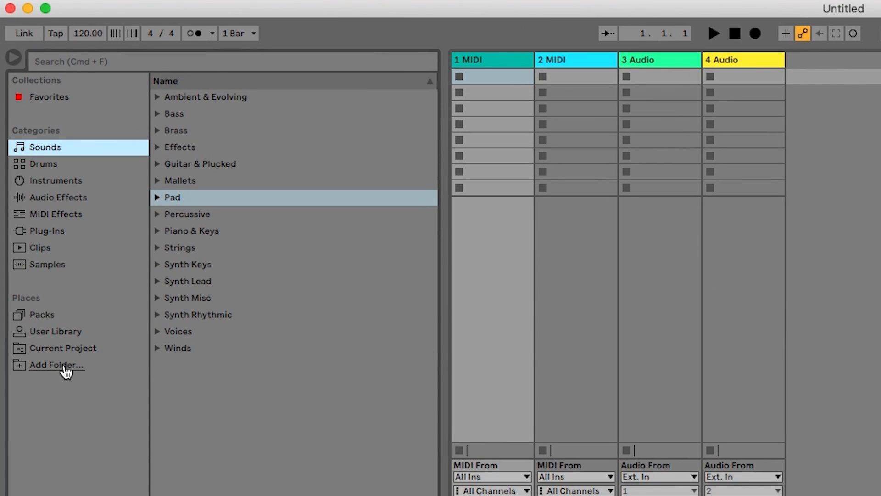
Add Documents > SAMPLES to the browser's Places and show its contents
click(56, 365)
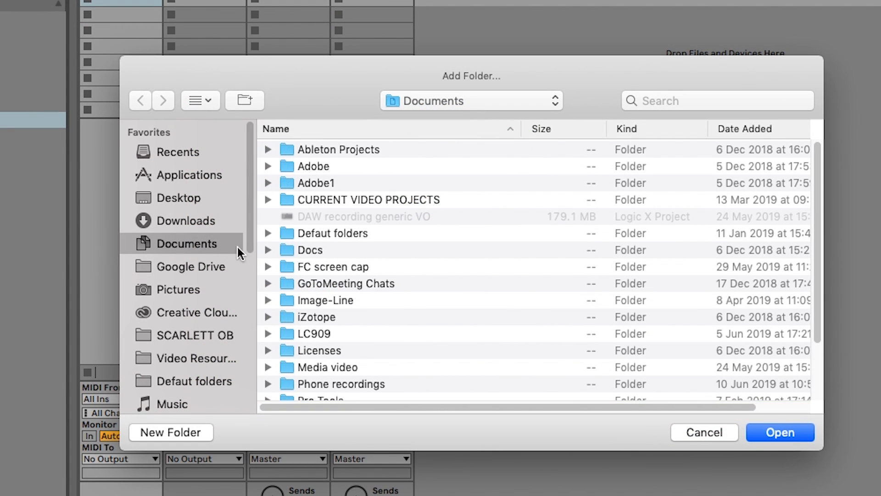
scroll(down, 3)
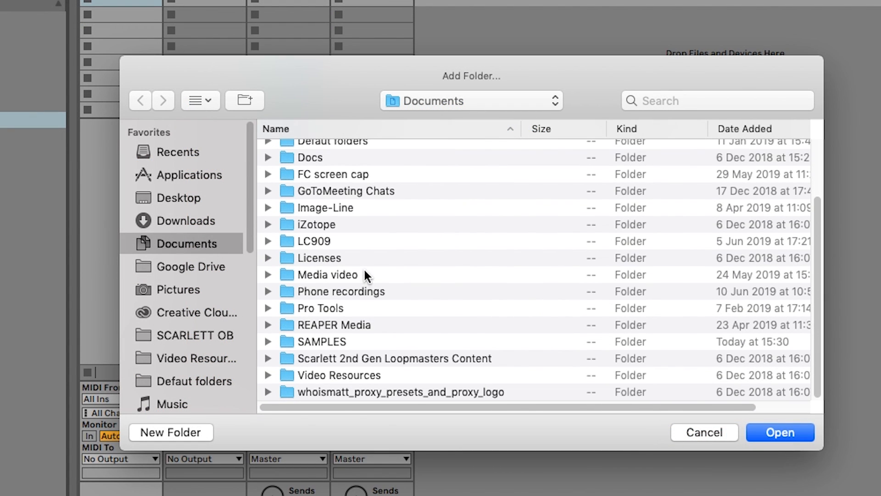
click(323, 341)
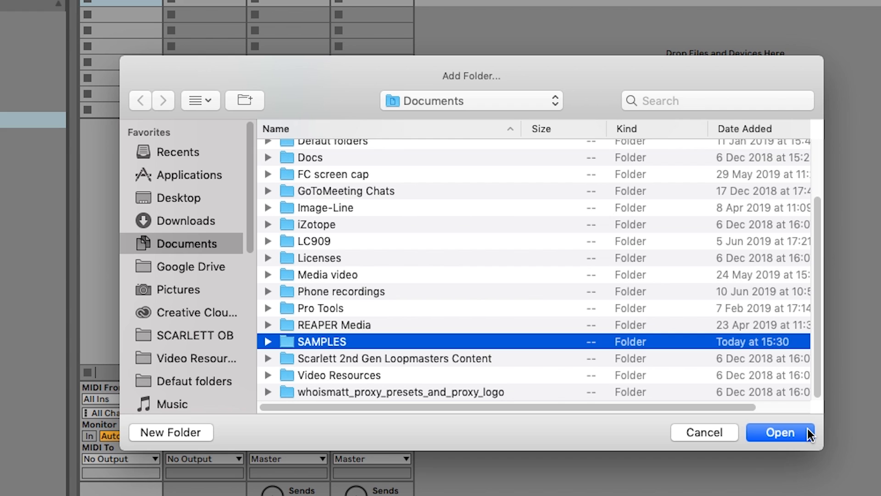
click(779, 433)
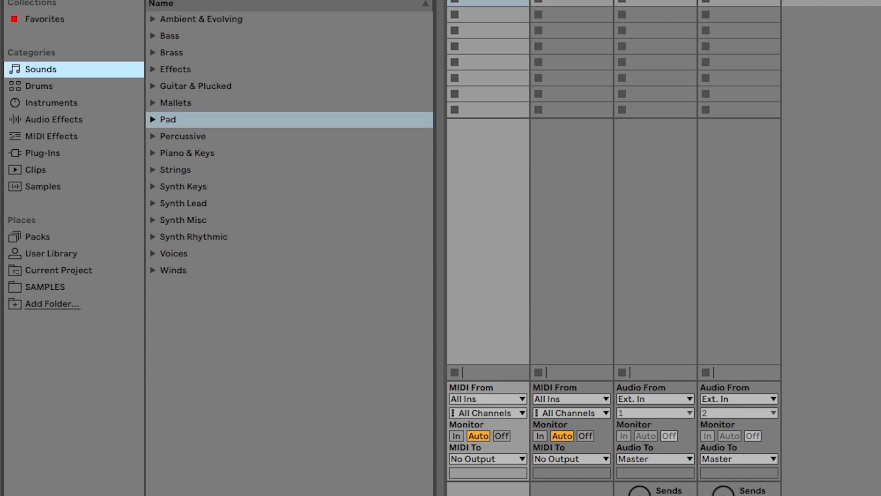
click(45, 286)
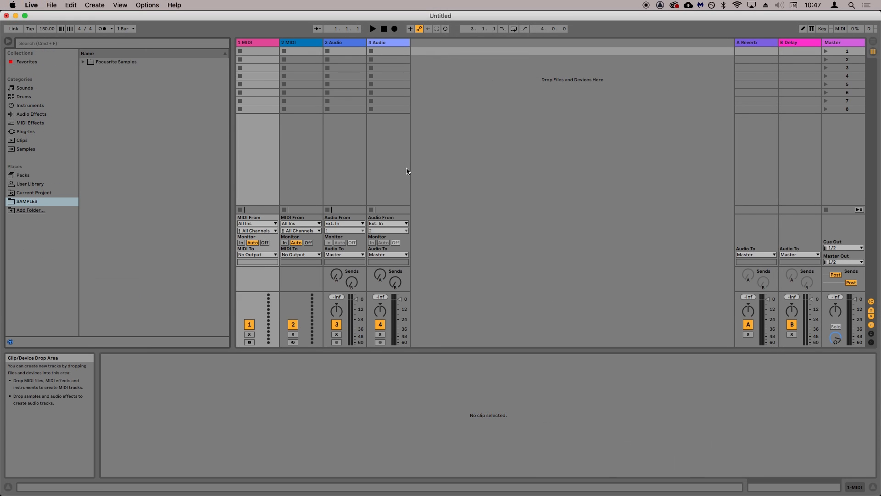
Expand Focusrite Samples and LoFi Chillhop (Dm150bpm), then select Drums1 150bpm.wav
click(83, 61)
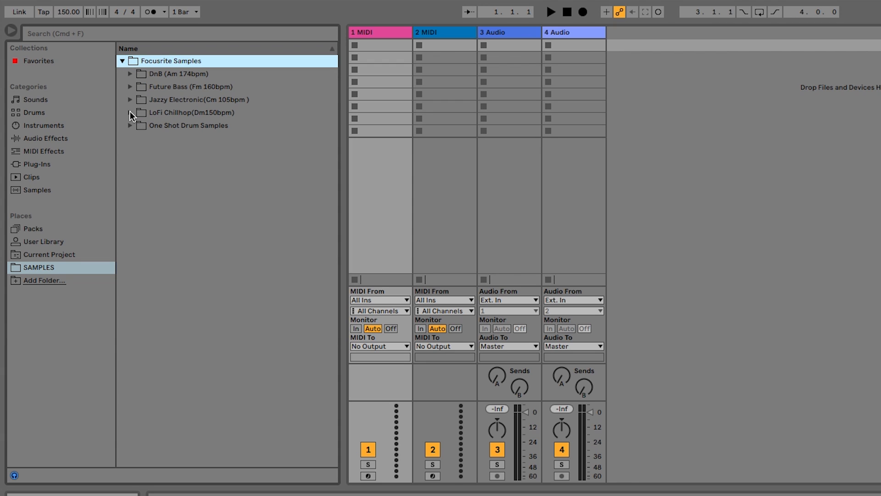
click(130, 112)
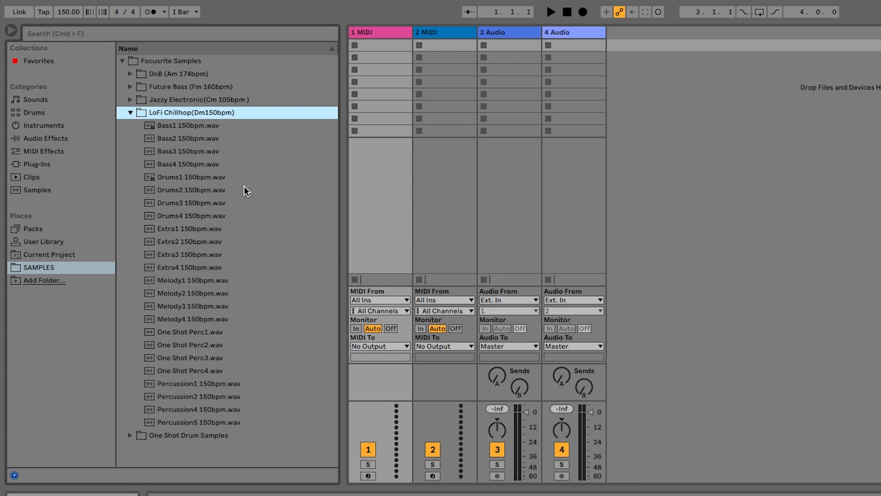
click(191, 176)
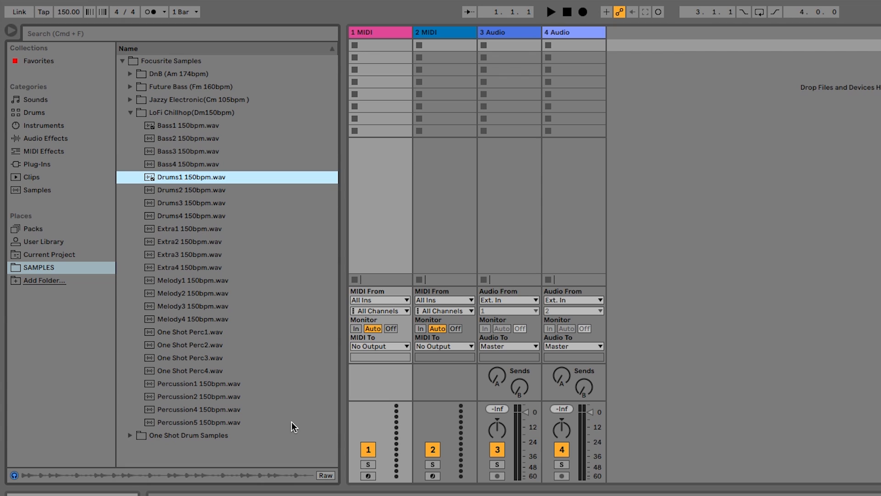
mouse_move(698, 166)
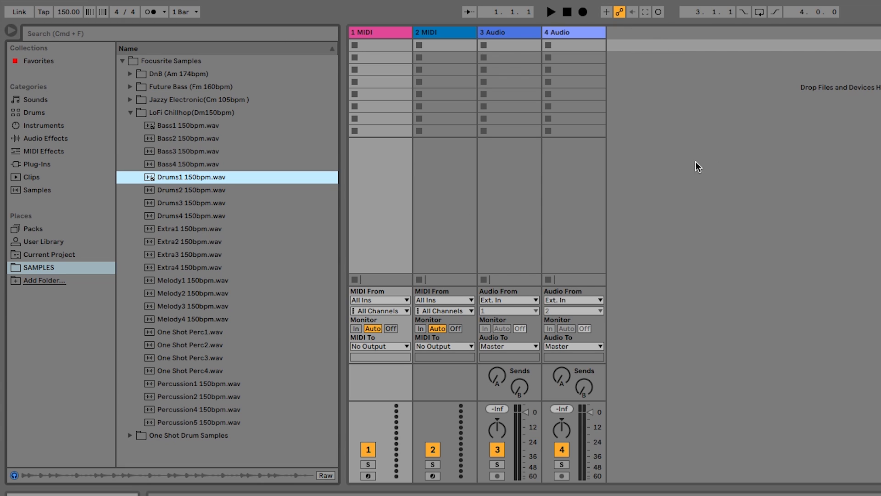
mouse_move(713, 195)
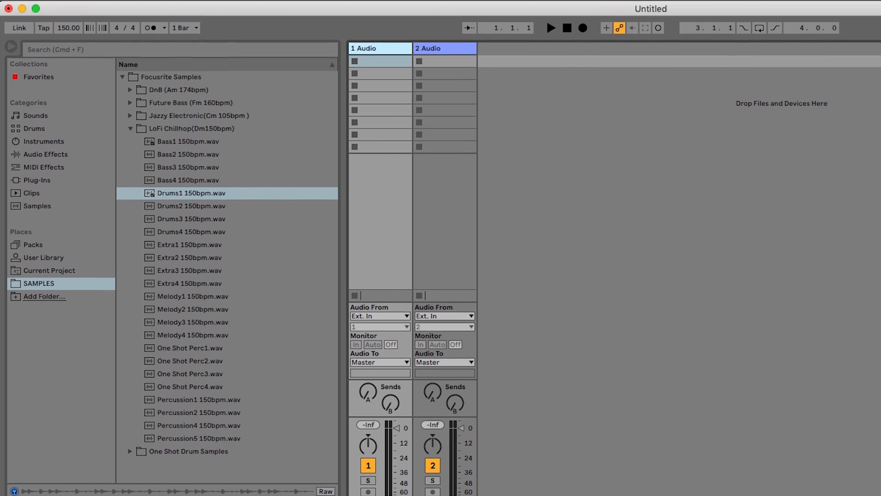
Insert an audio track from the Create menu so the set holds three audio tracks
click(139, 8)
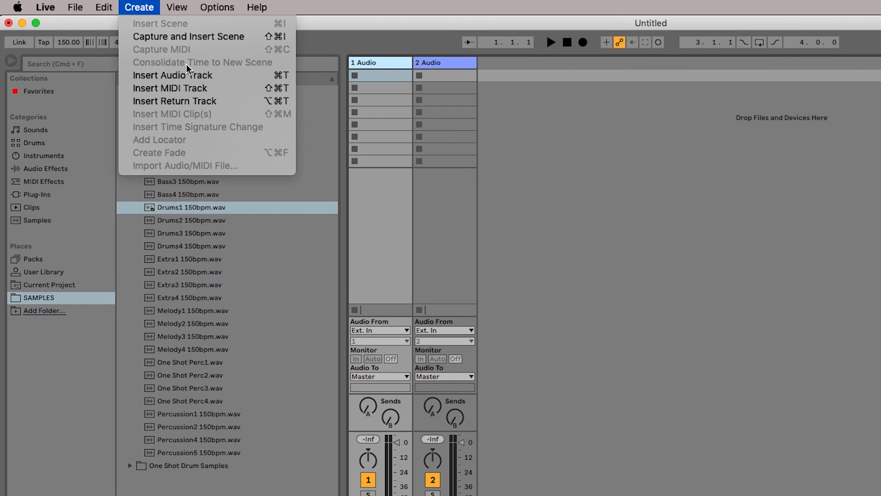
click(173, 75)
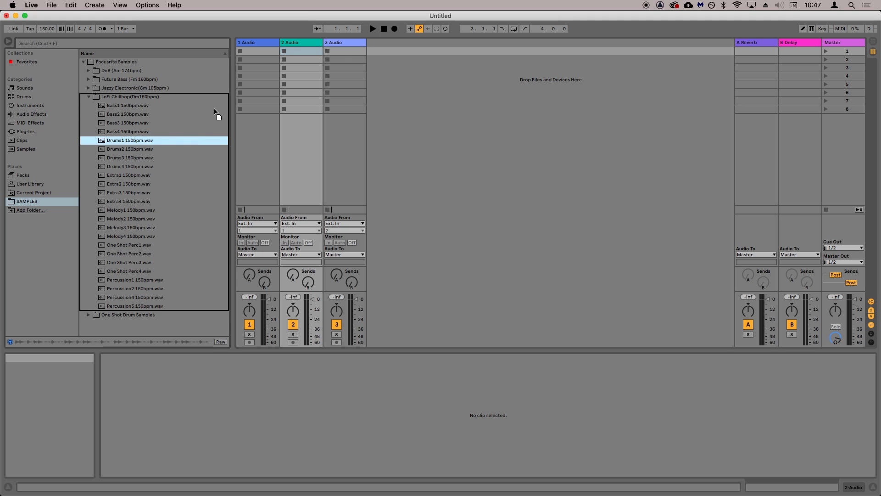
Drop Drums1 and Bass1 into the first slots of tracks 1 and 2 and launch both
drag(129, 140, 260, 51)
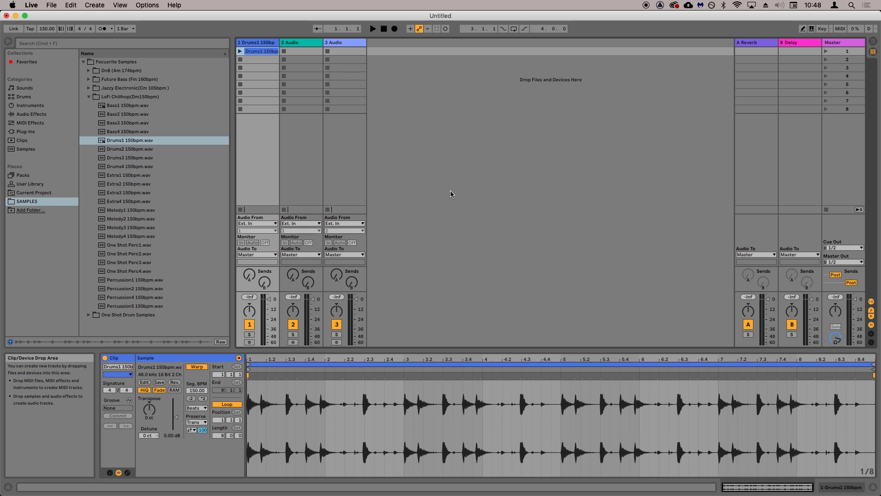
mouse_move(239, 51)
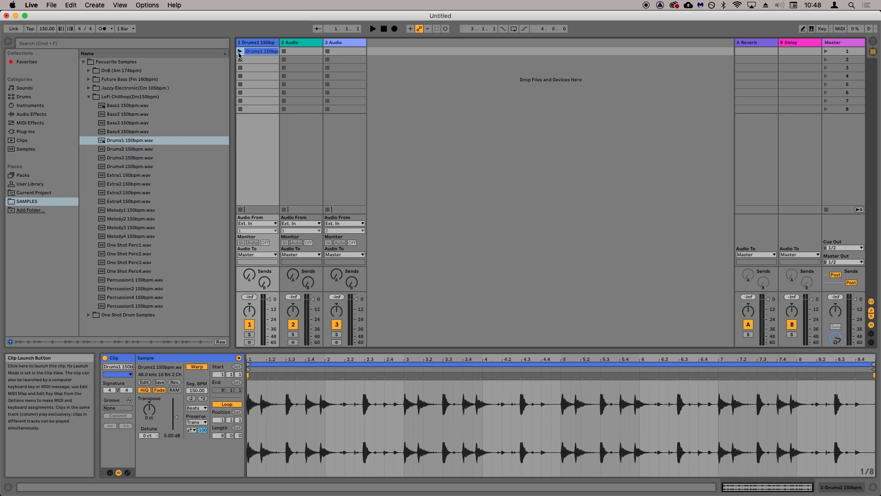
click(240, 51)
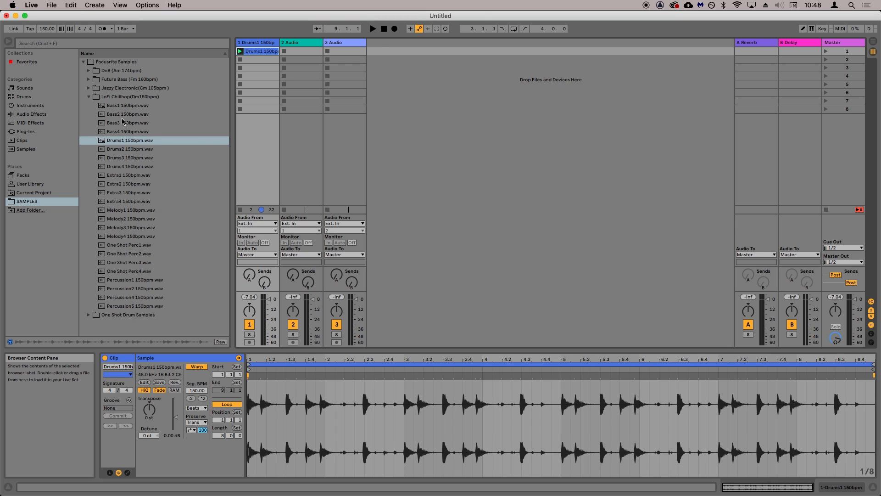
click(128, 105)
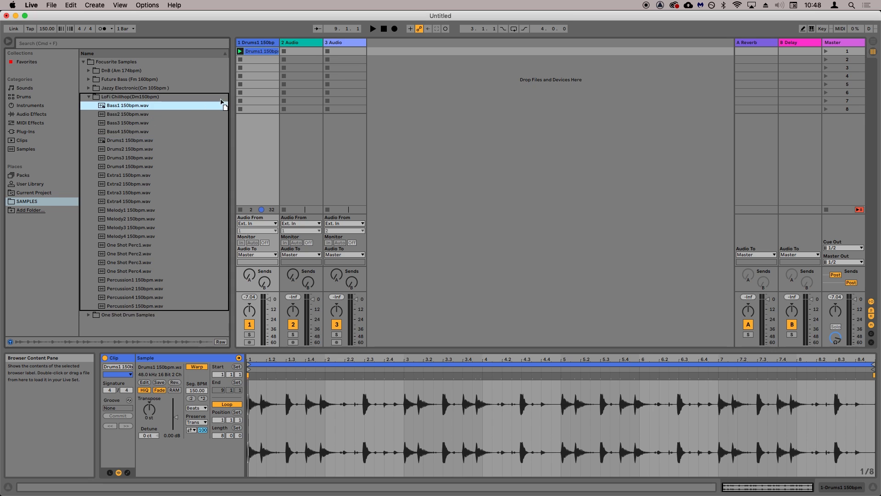
drag(128, 105, 303, 51)
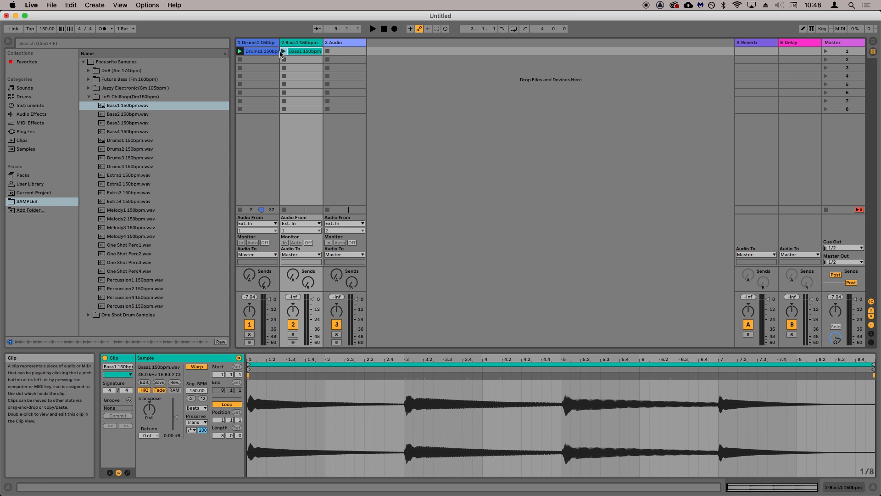
click(373, 28)
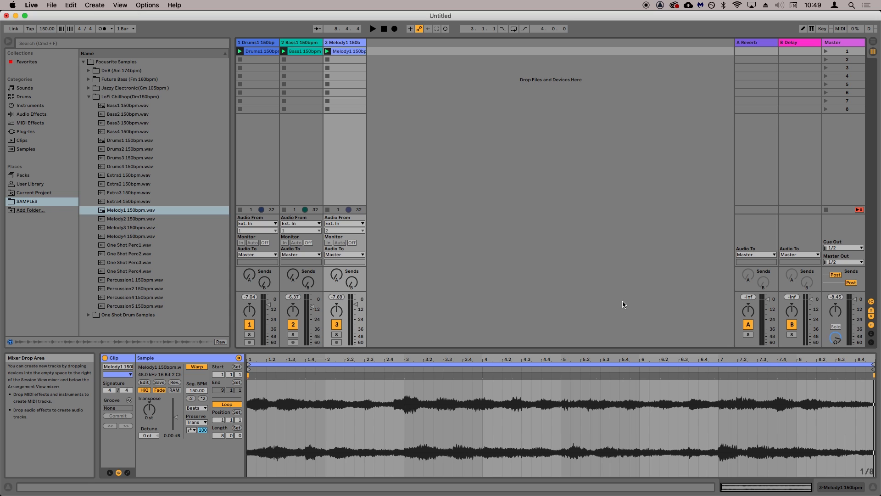
mouse_move(630, 301)
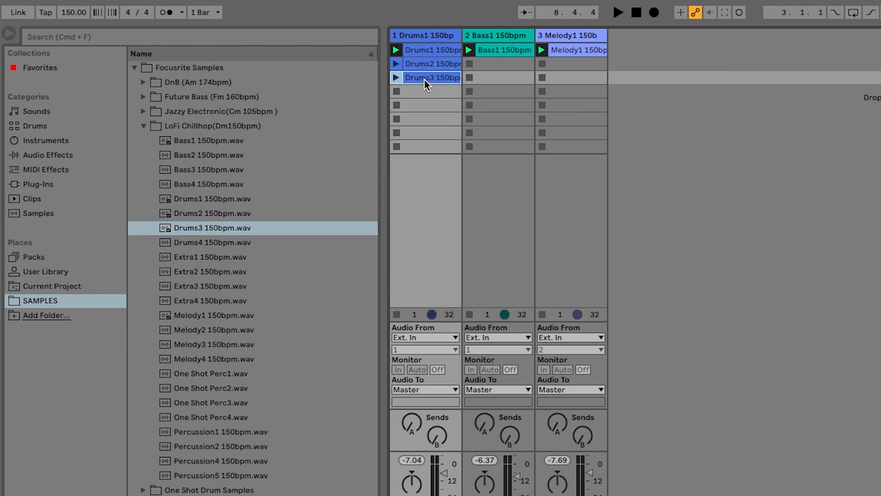
Audition the Drums3 loop for the drums track
click(617, 12)
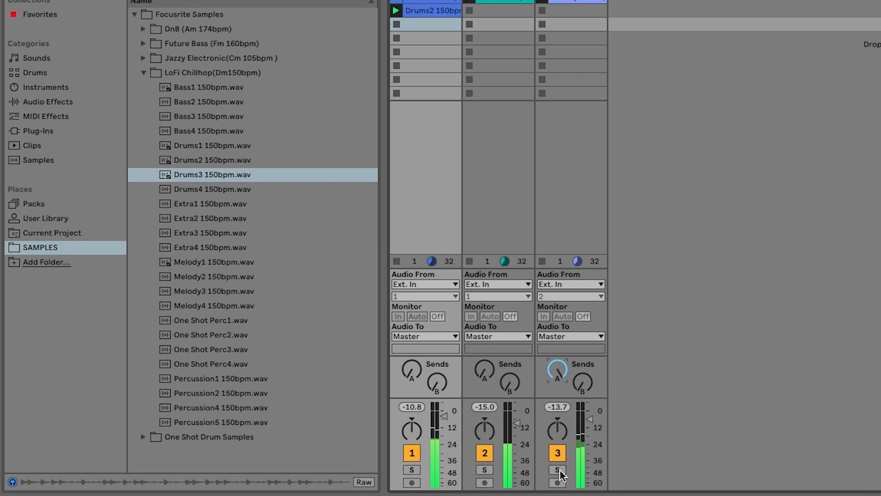
click(556, 470)
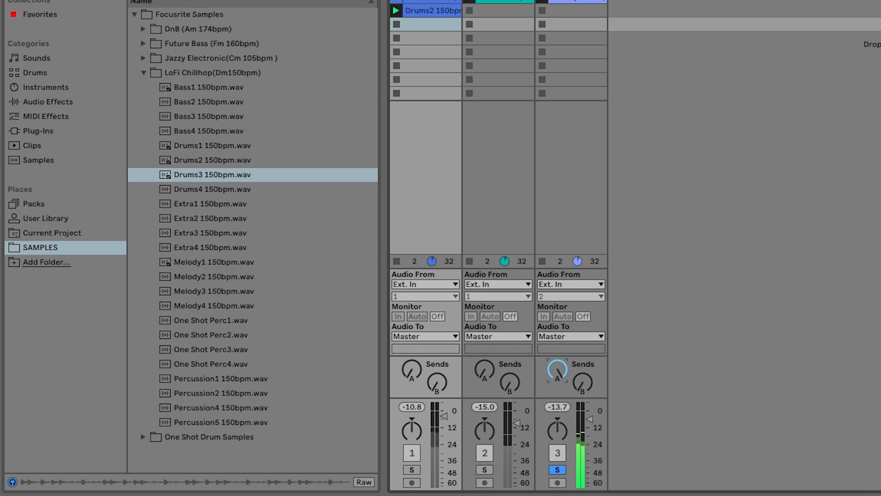
mouse_move(581, 391)
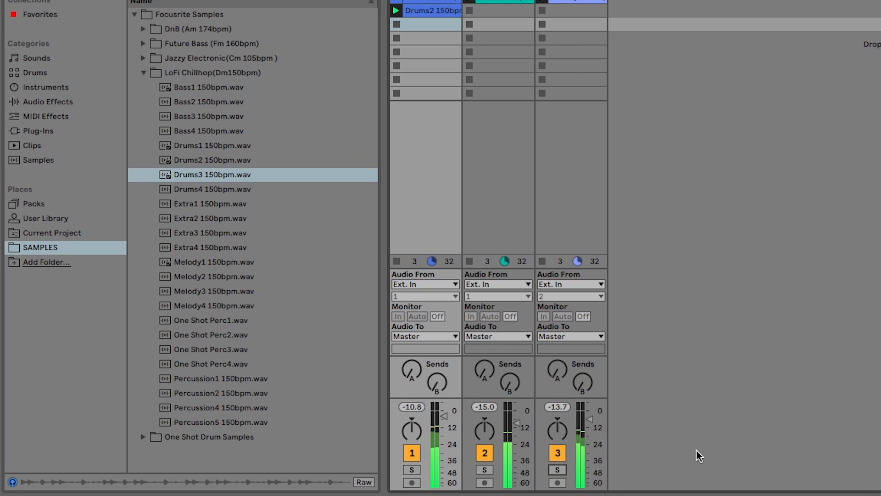
mouse_move(652, 410)
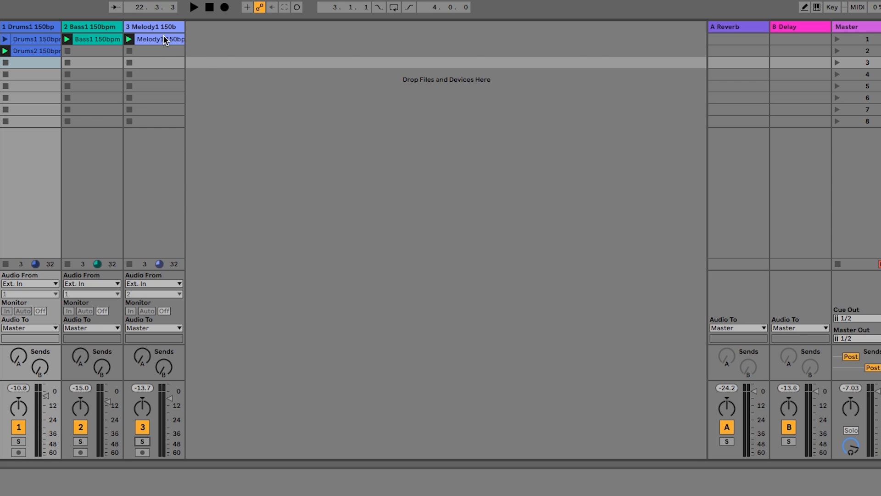
Copy Melody1 into scene 3 of the melody track, then duplicate it into scene 4
right_click(160, 39)
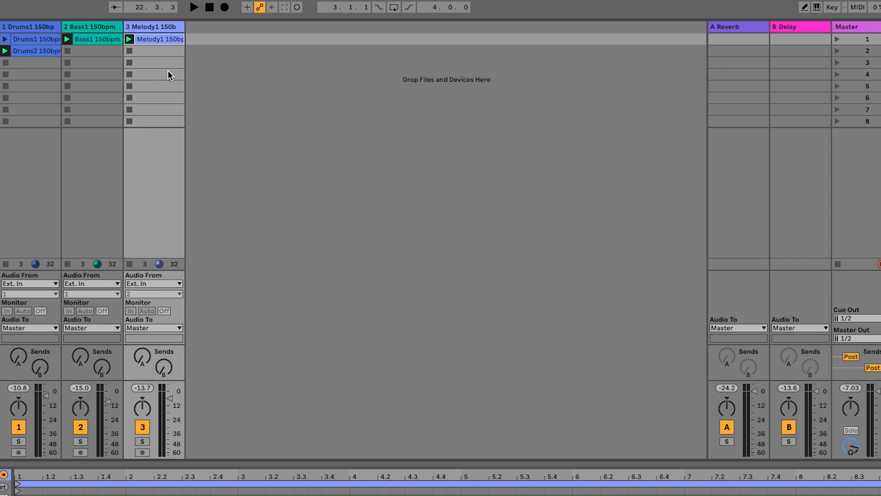
right_click(155, 63)
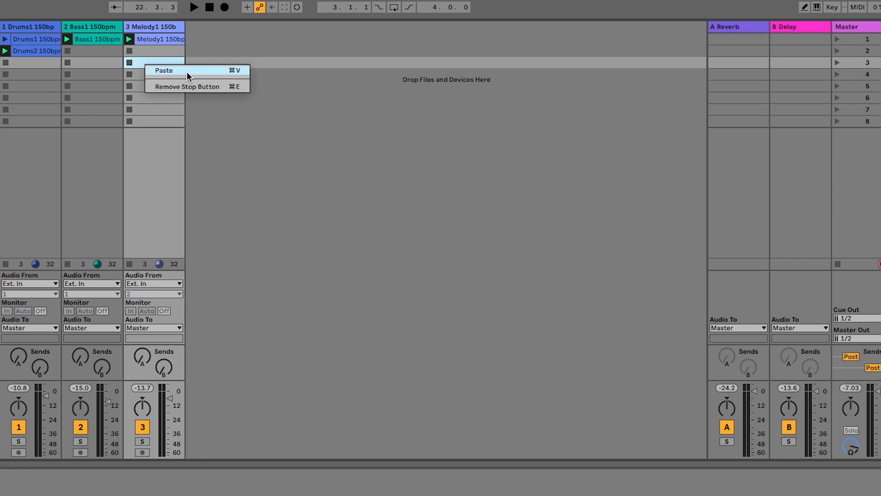
click(163, 70)
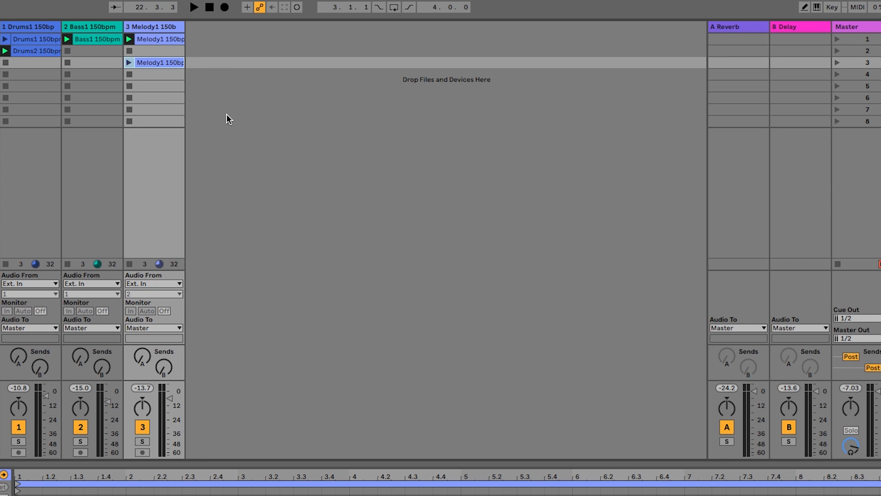
mouse_move(223, 114)
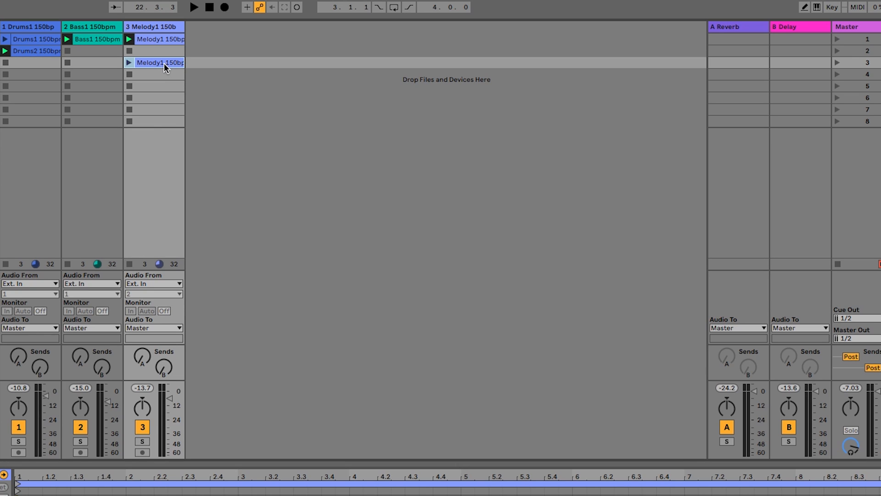
right_click(160, 63)
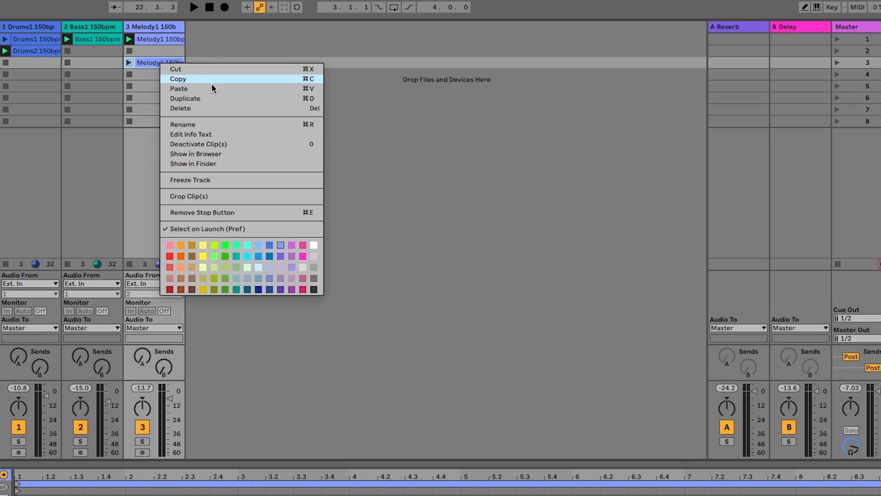
click(185, 98)
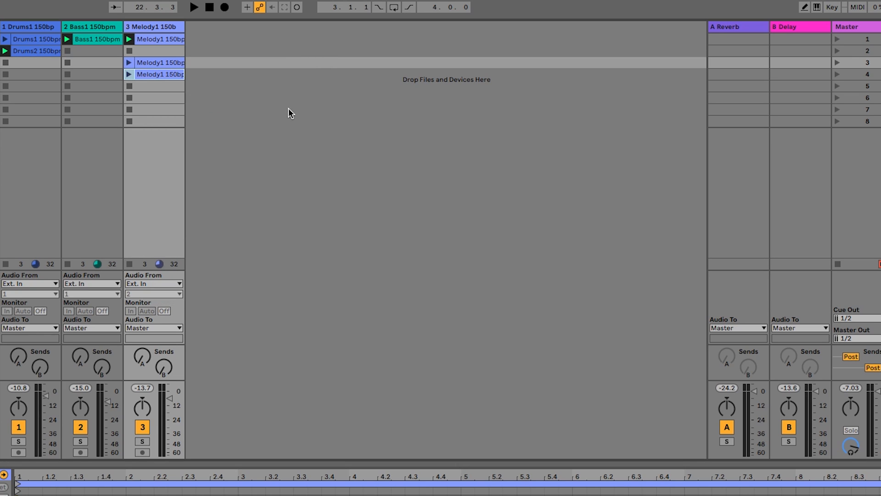
mouse_move(281, 110)
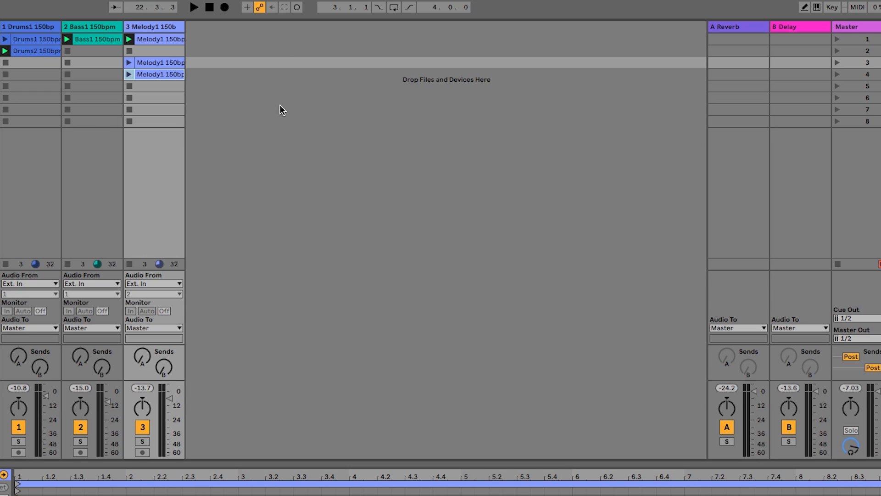
Fill scene 5 with Drums2, plus duplicates of the scene-4 Bass1 and Melody1 clips
right_click(97, 39)
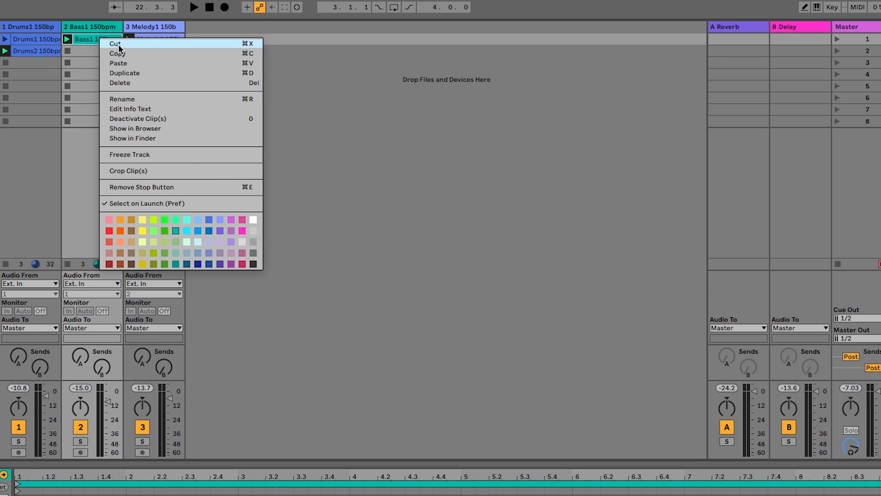
click(79, 73)
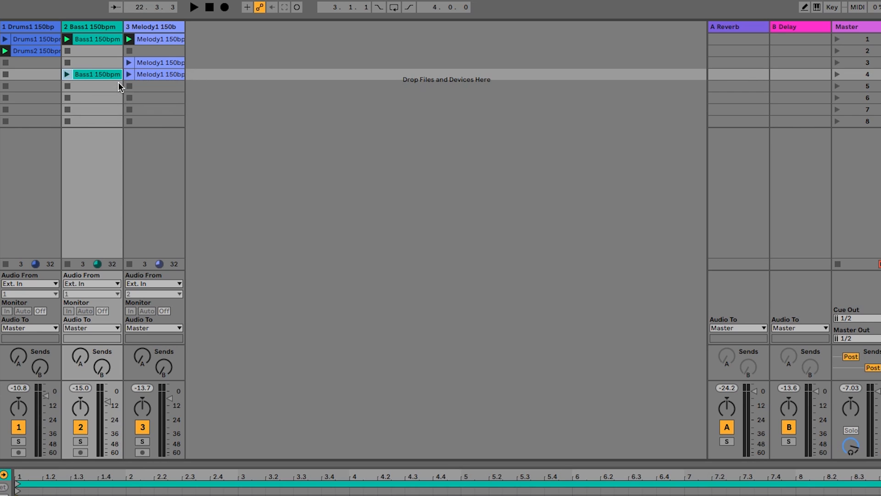
mouse_move(51, 59)
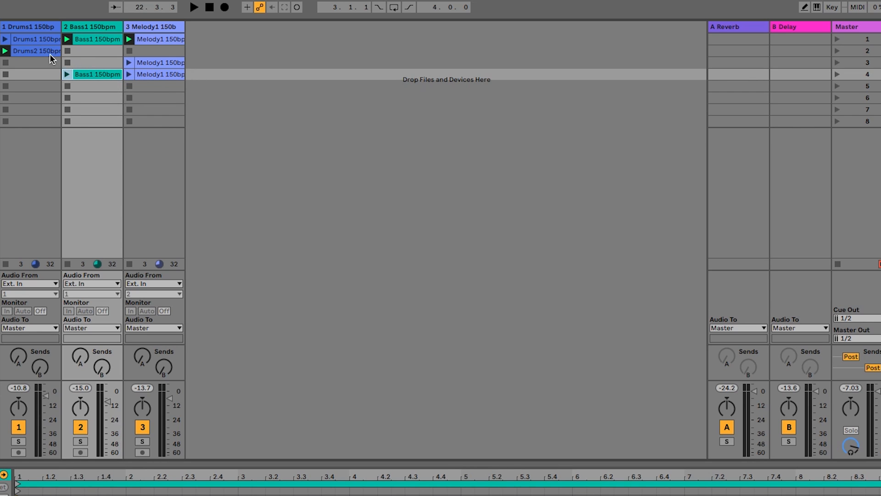
right_click(37, 51)
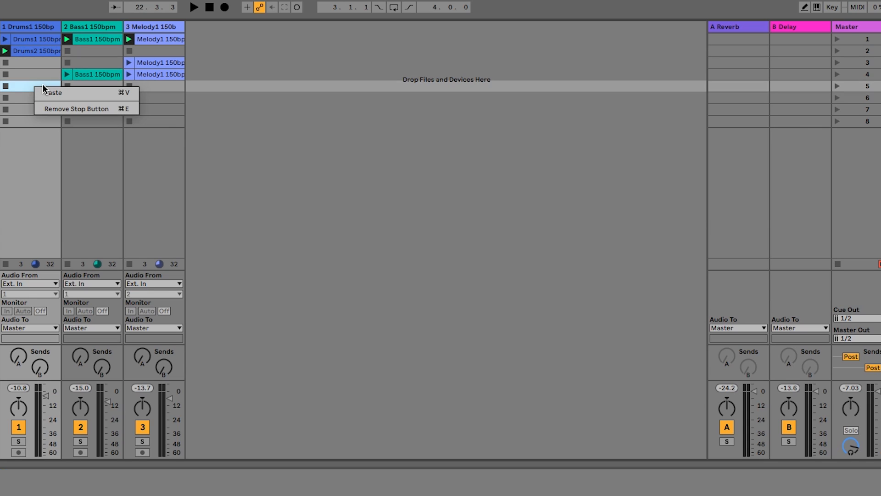
click(53, 93)
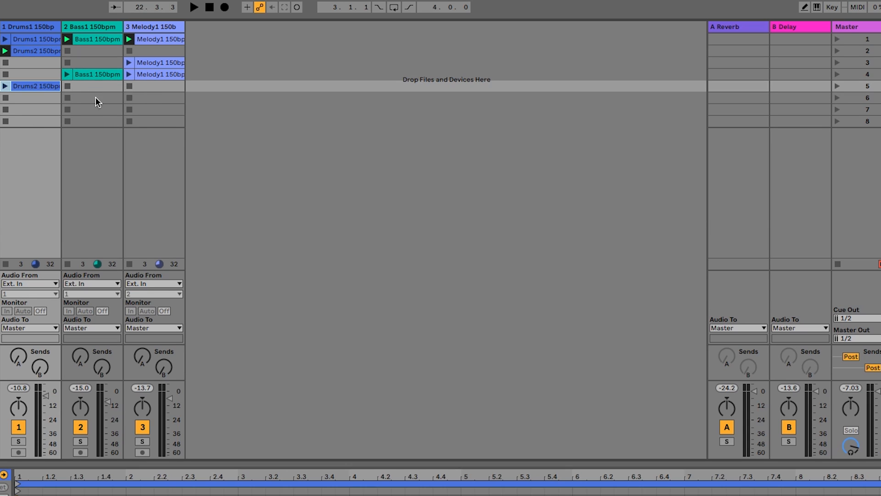
mouse_move(98, 85)
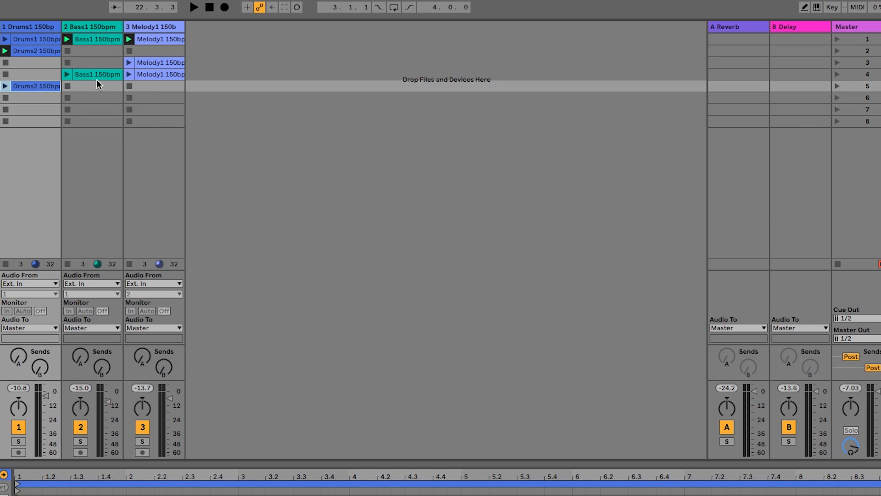
right_click(96, 74)
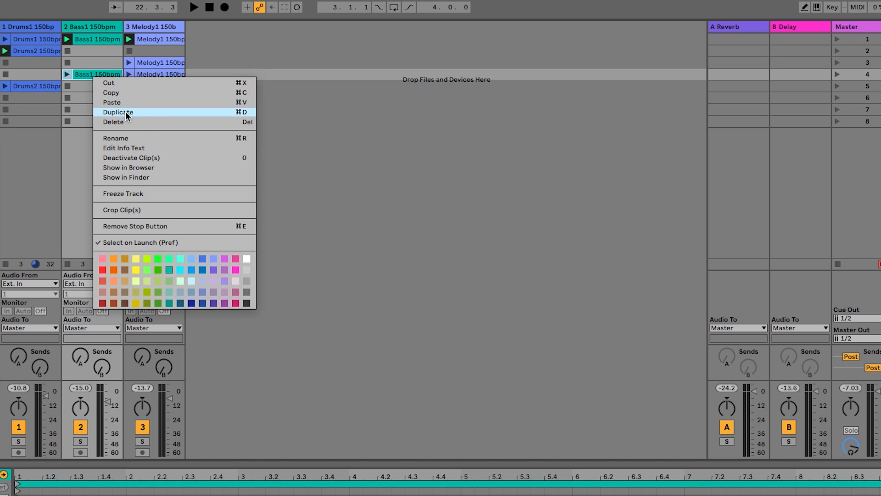
click(117, 112)
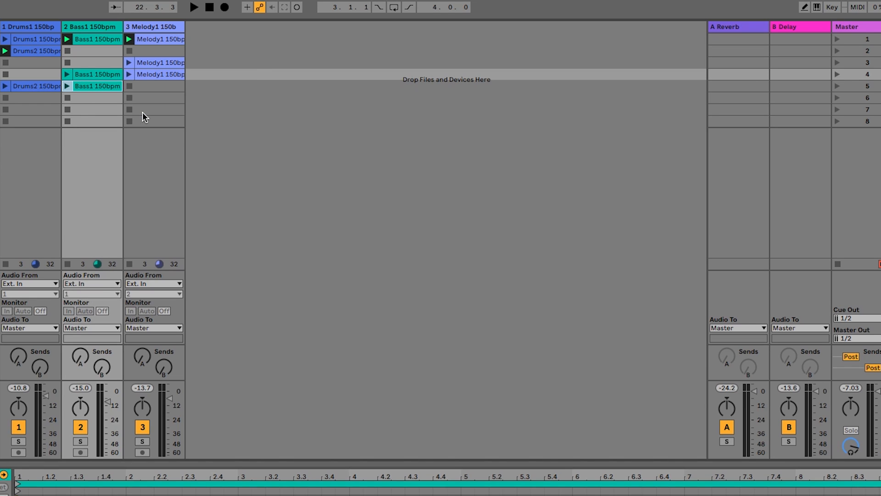
right_click(160, 74)
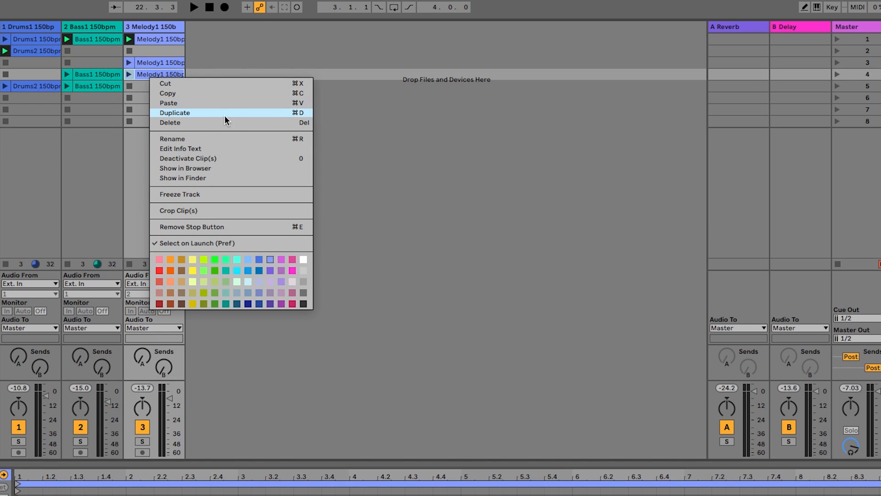
click(175, 113)
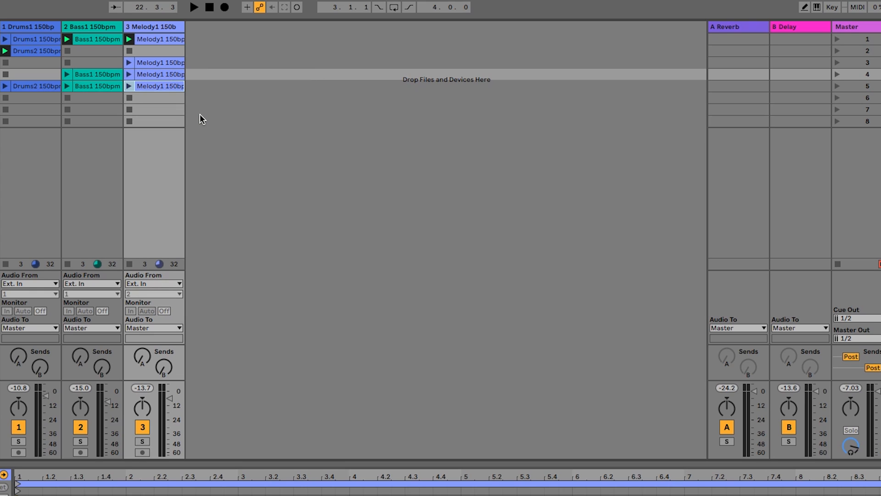
mouse_move(207, 119)
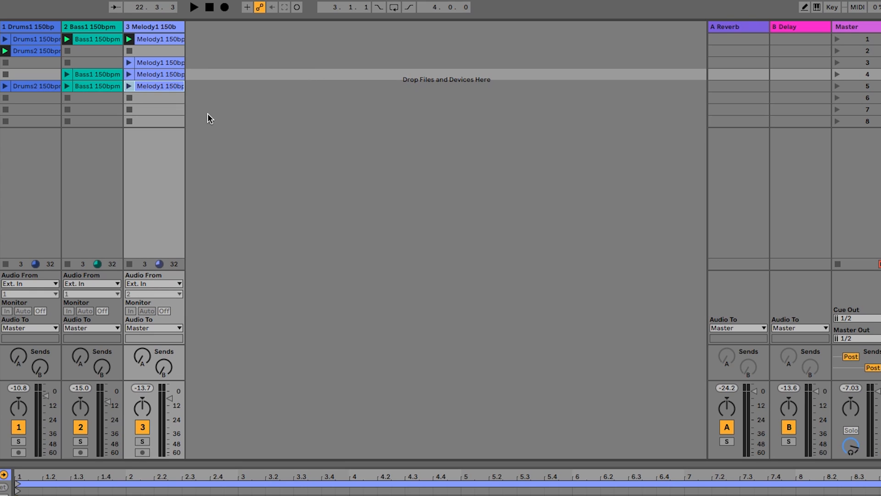
mouse_move(322, 56)
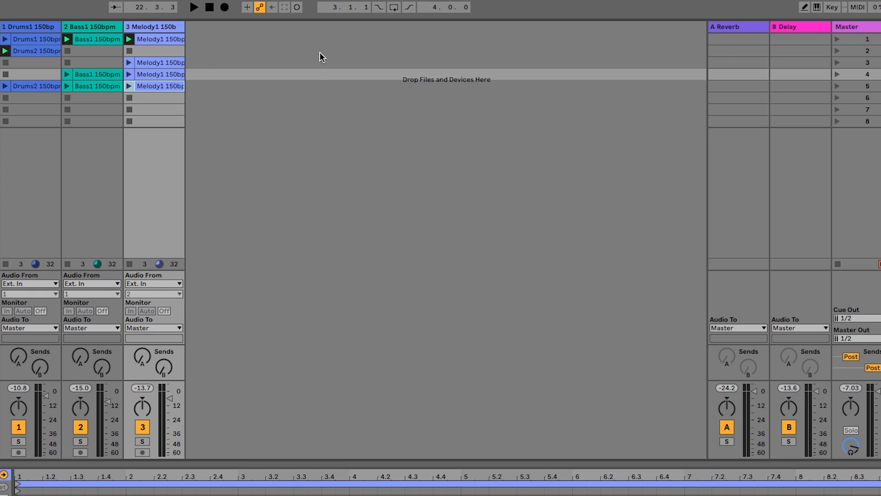
Launch scene five so its Drums2, Bass1 and Melody1 copies play together
click(193, 7)
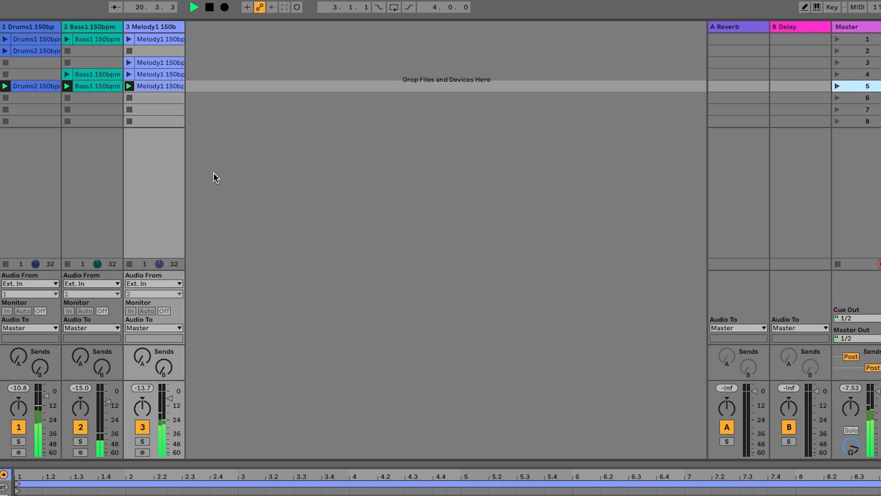
click(210, 7)
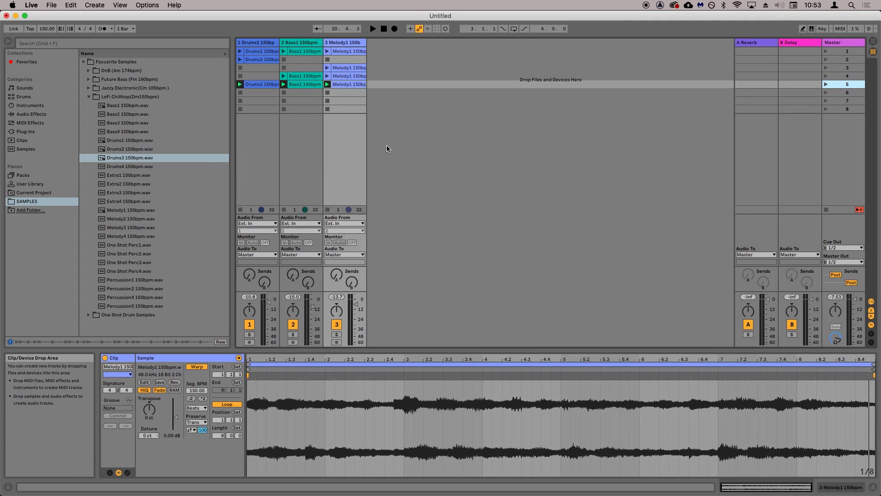
click(866, 28)
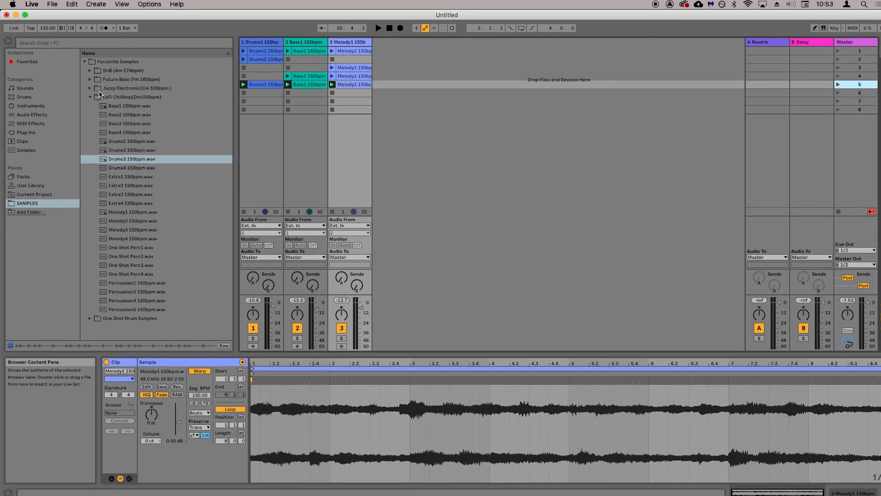
Show the Instruments category in the browser to locate Drum Rack
click(30, 118)
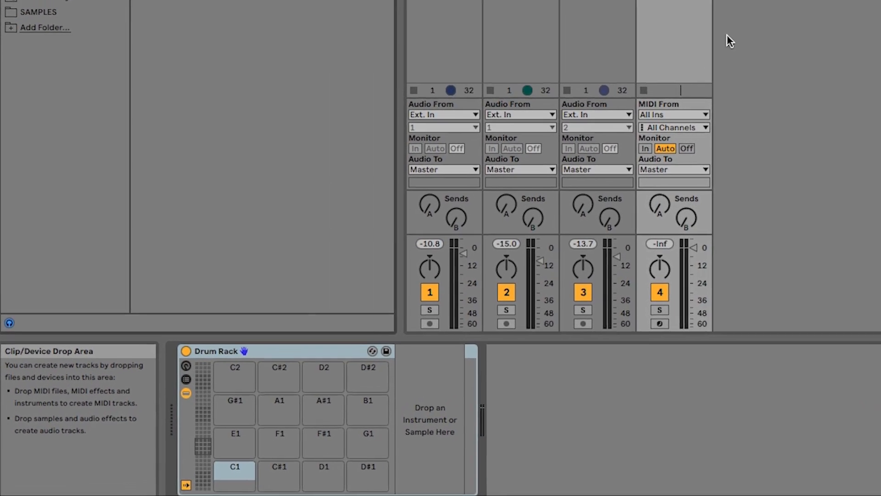
scroll(up, 3)
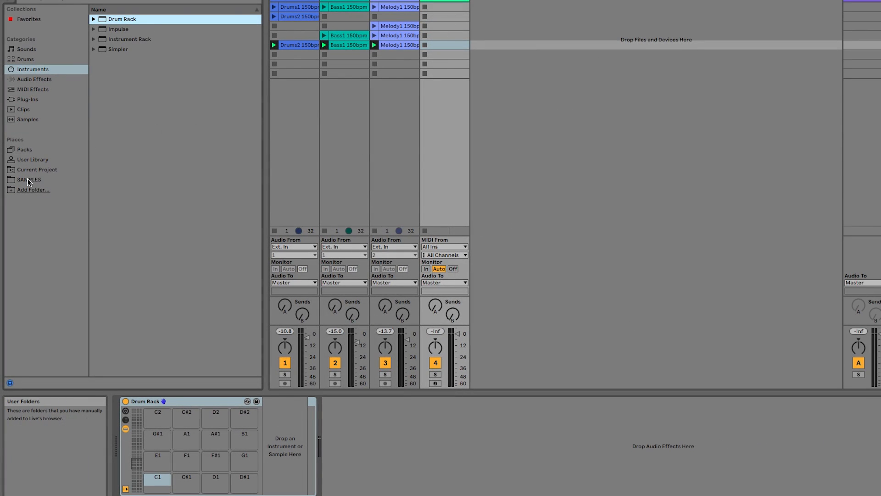
Load Fx4 and Shaker1 from SAMPLES > One Shot Drum Samples > Electronic-y onto pads C1 and C#1
click(29, 179)
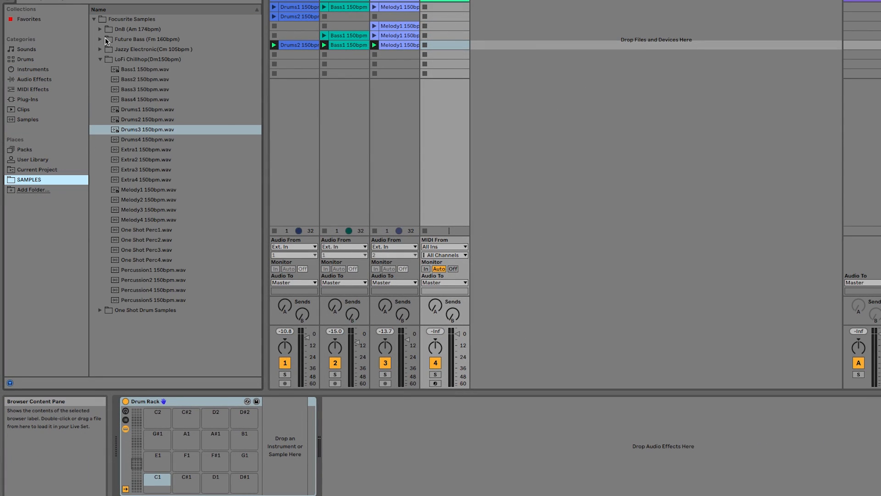
click(100, 59)
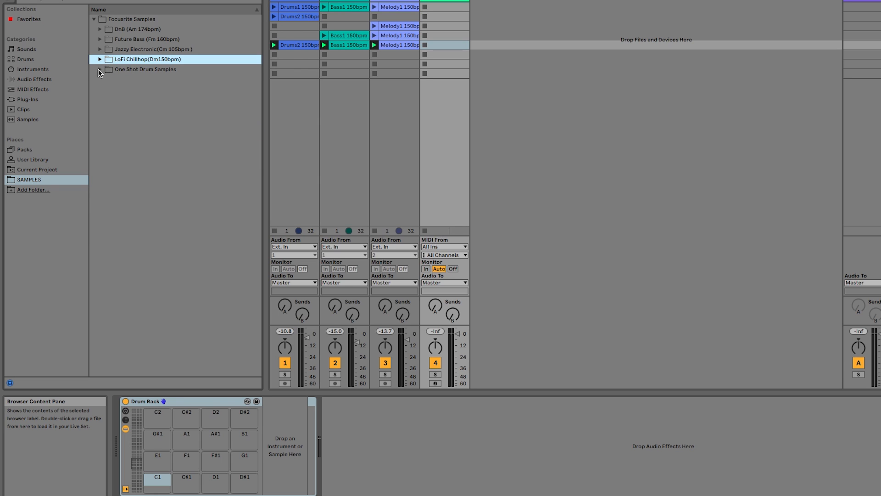
click(100, 70)
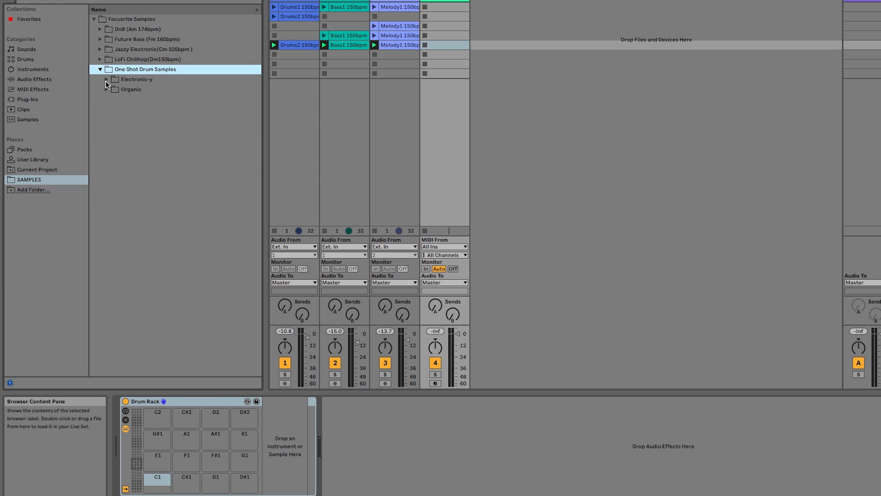
click(106, 78)
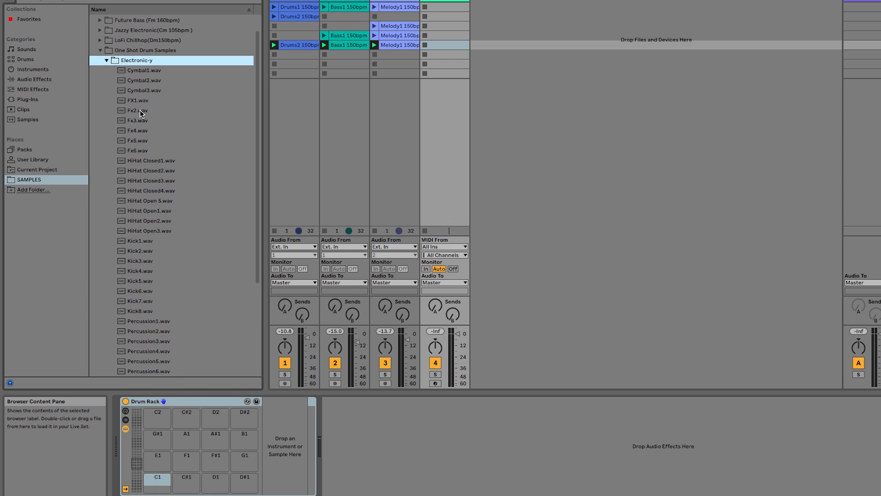
click(138, 130)
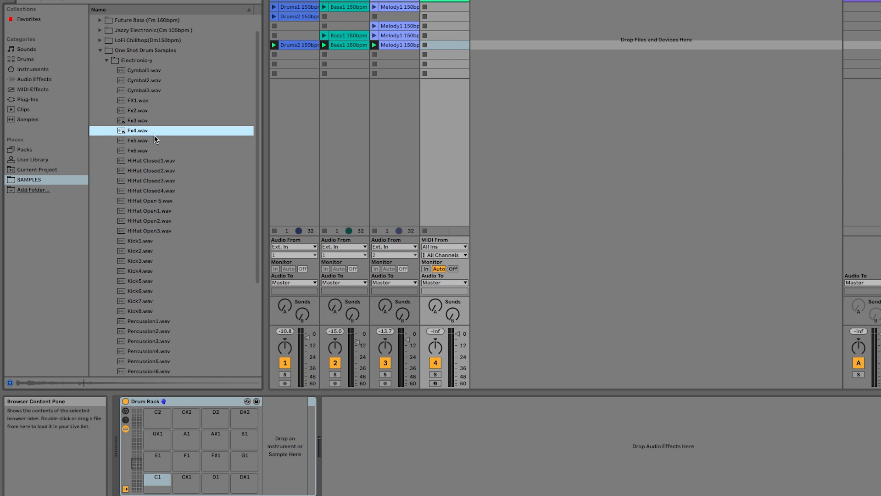
mouse_move(136, 134)
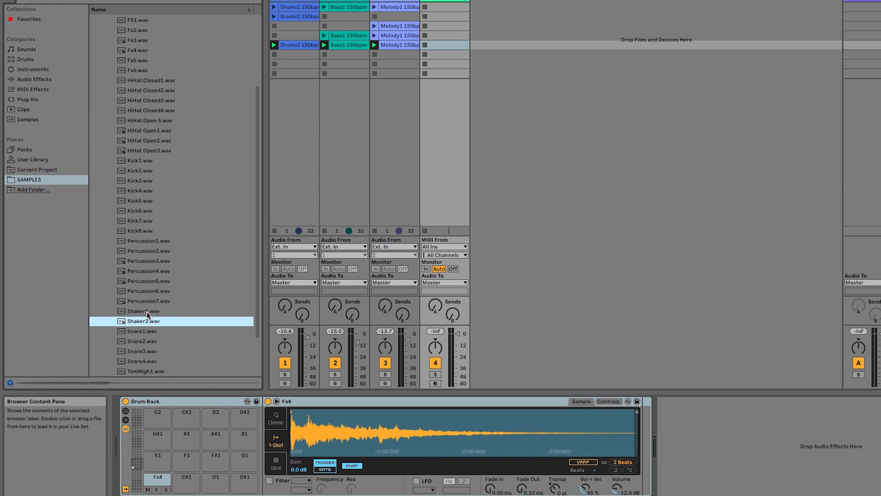
click(143, 311)
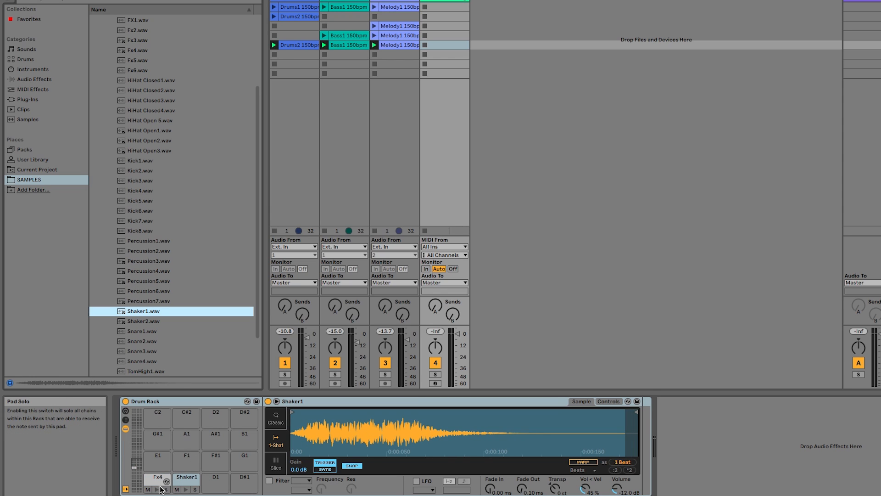
click(195, 481)
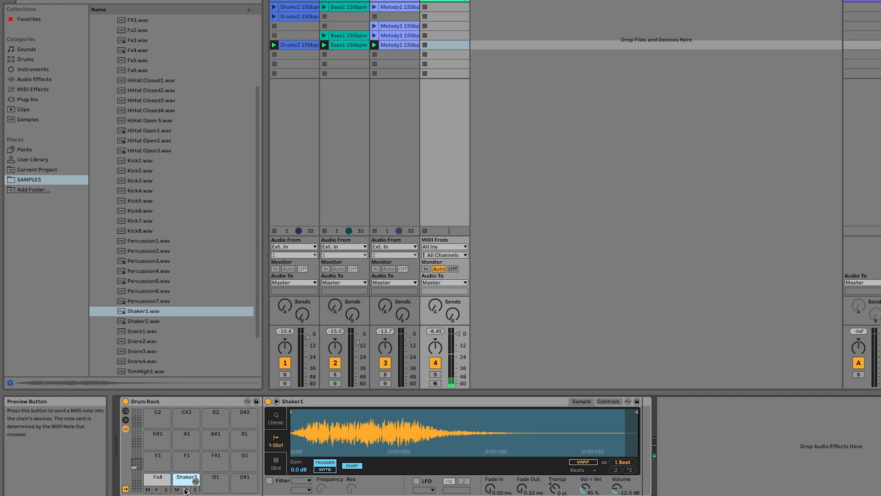
mouse_move(644, 262)
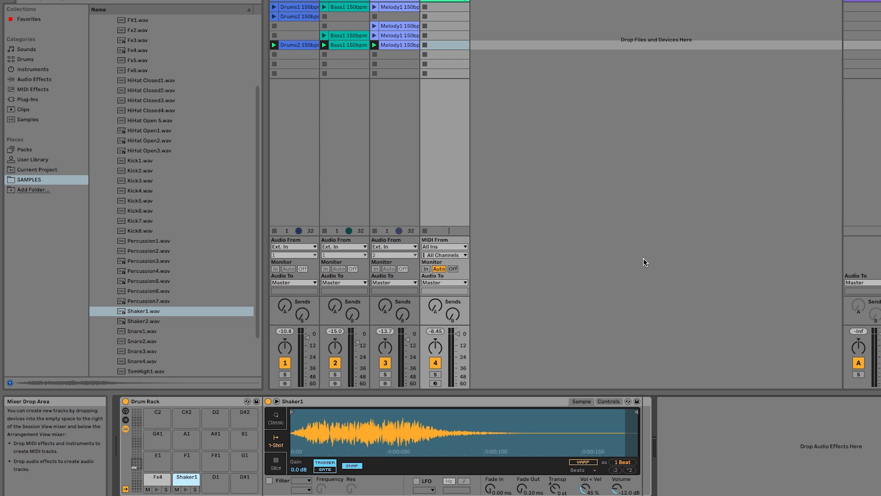
Create a MIDI clip on the Drum Rack track and switch on Draw Mode
click(443, 45)
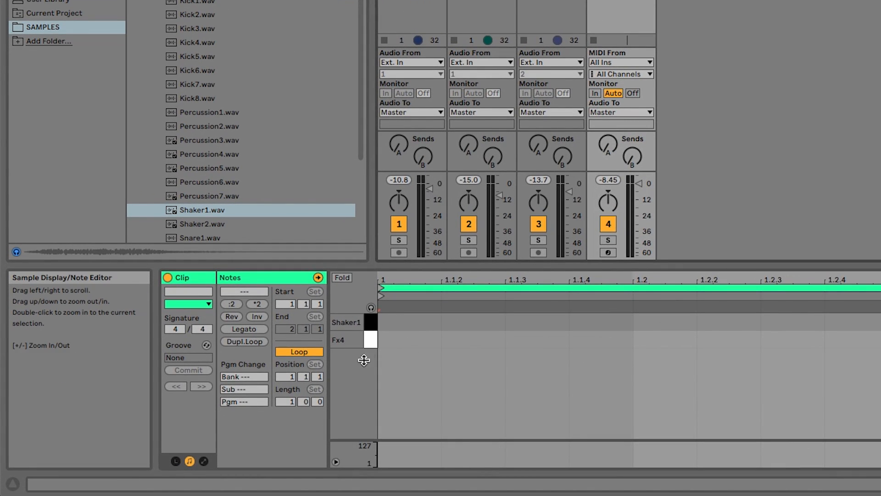
mouse_move(398, 341)
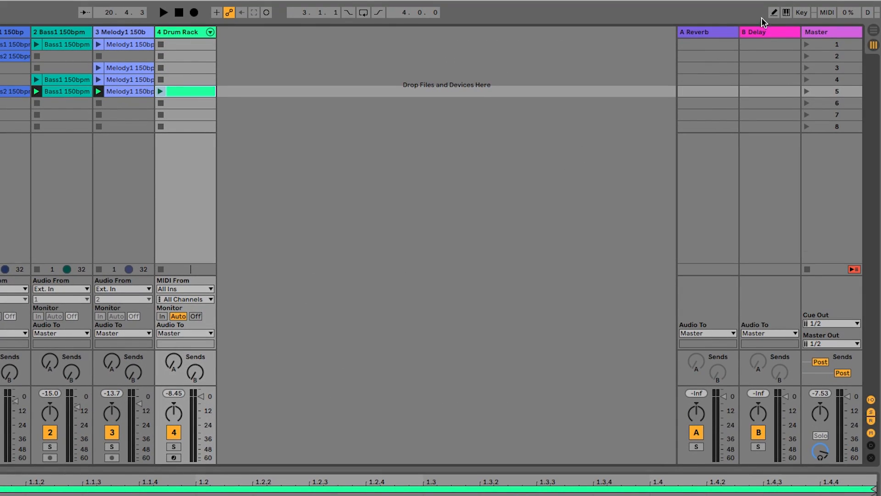
click(774, 11)
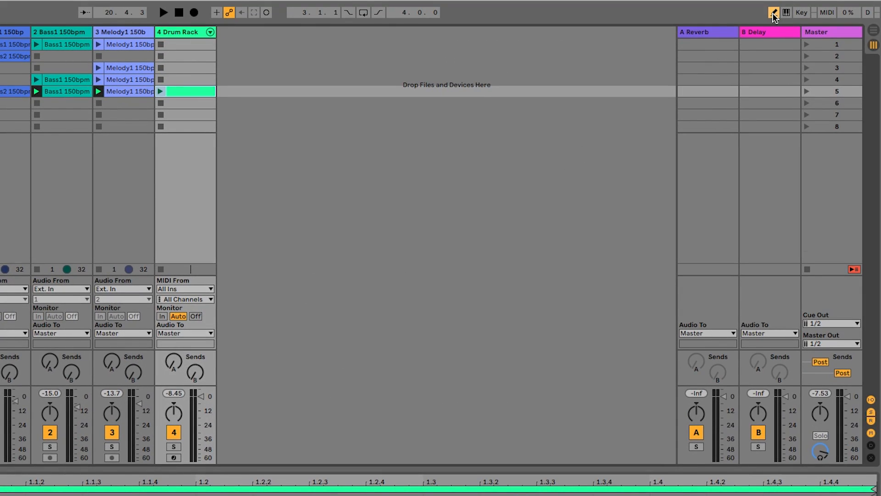
click(775, 13)
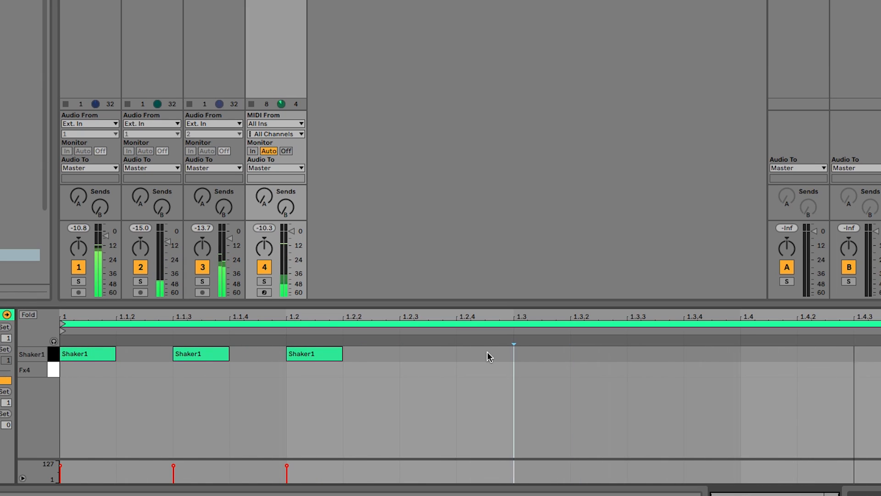
Draw more Shaker1 hits and Fx4 hits at beats 1.3 and 1.4.3
click(428, 354)
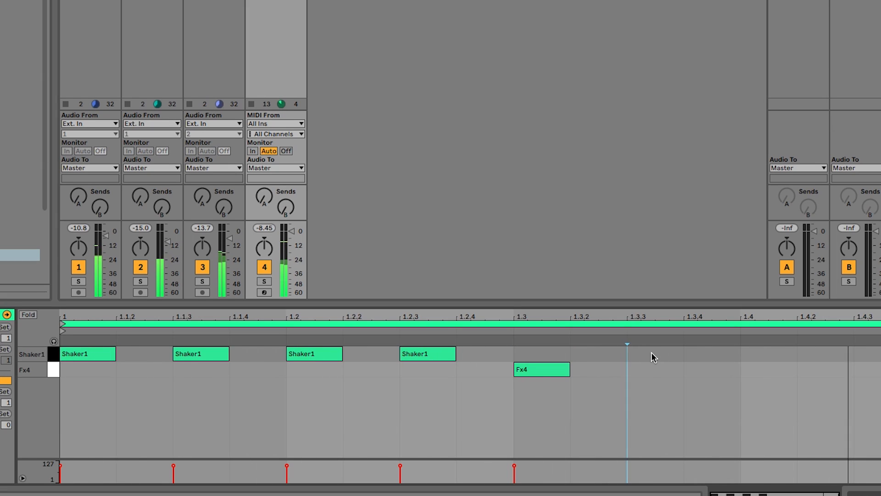
click(655, 353)
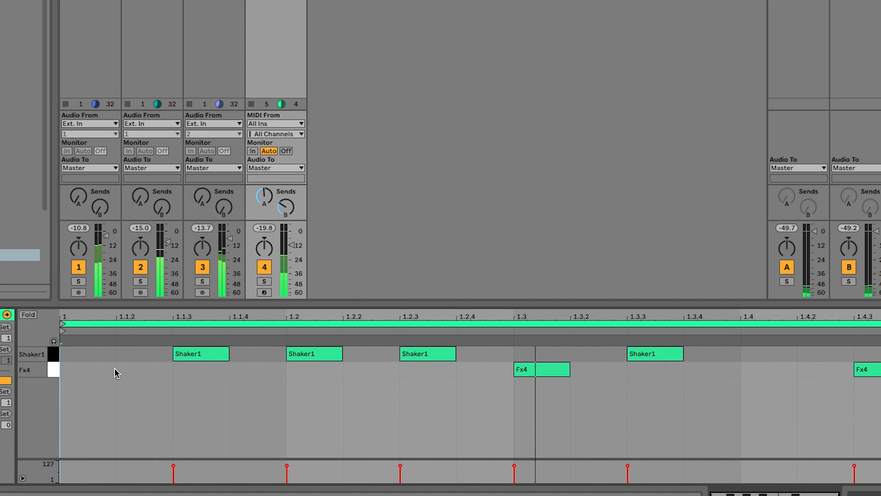
Set the note editor's fixed grid to 1/32 to restore the downbeat Shaker1 note
right_click(116, 372)
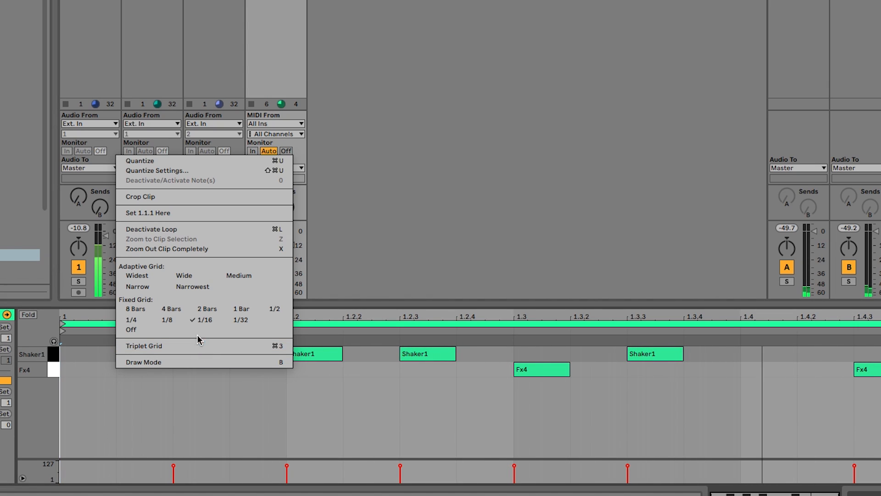
mouse_move(240, 320)
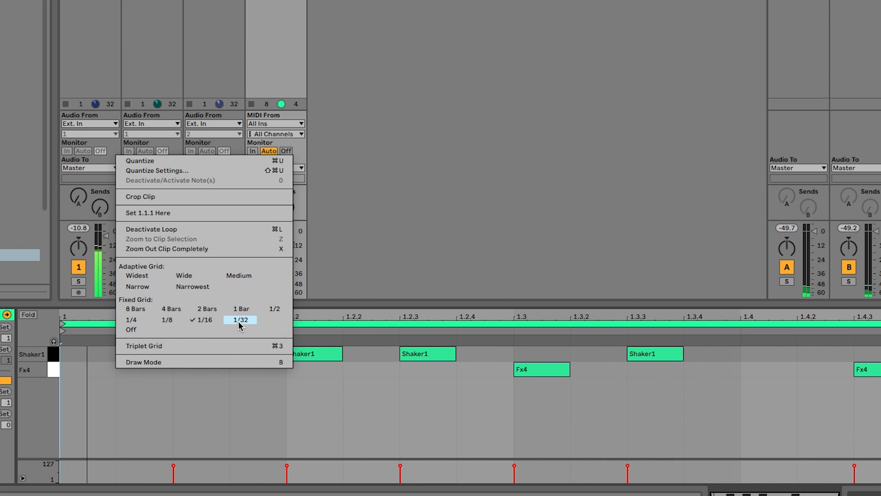
click(240, 320)
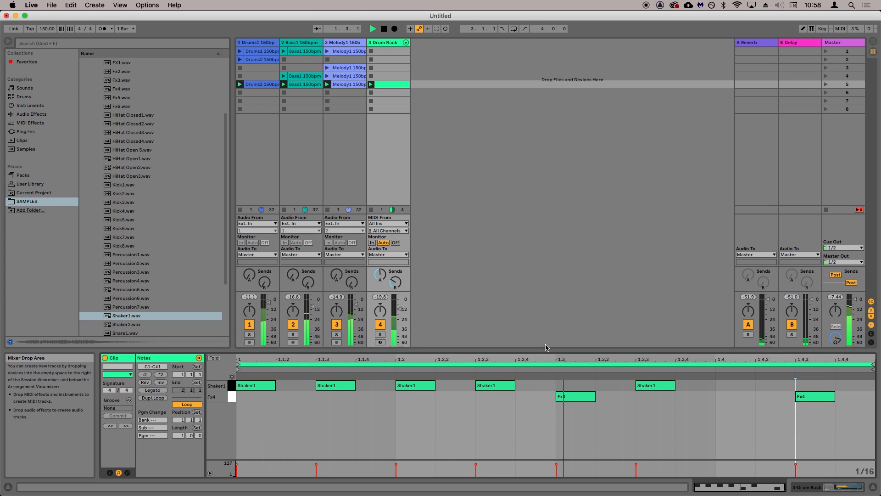
Delete the Shaker1 note at 1.1.1, leaving four shaker hits, and set a fixed 1/32 grid
click(366, 408)
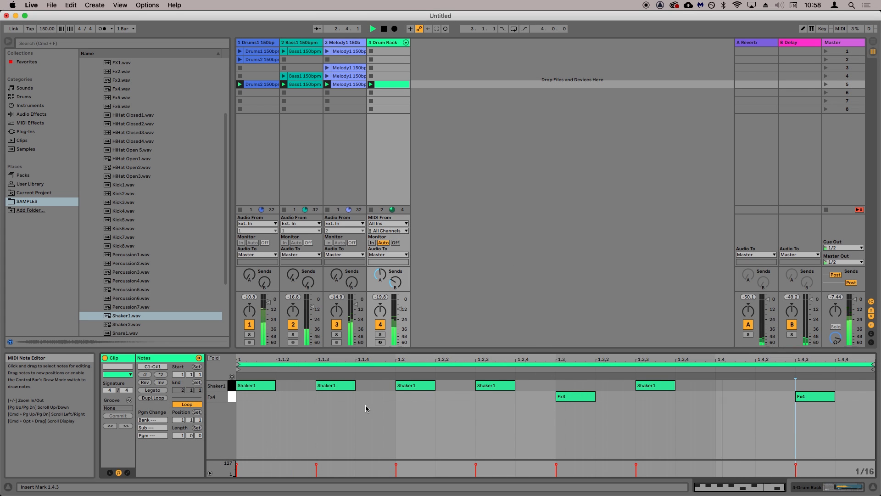
click(255, 385)
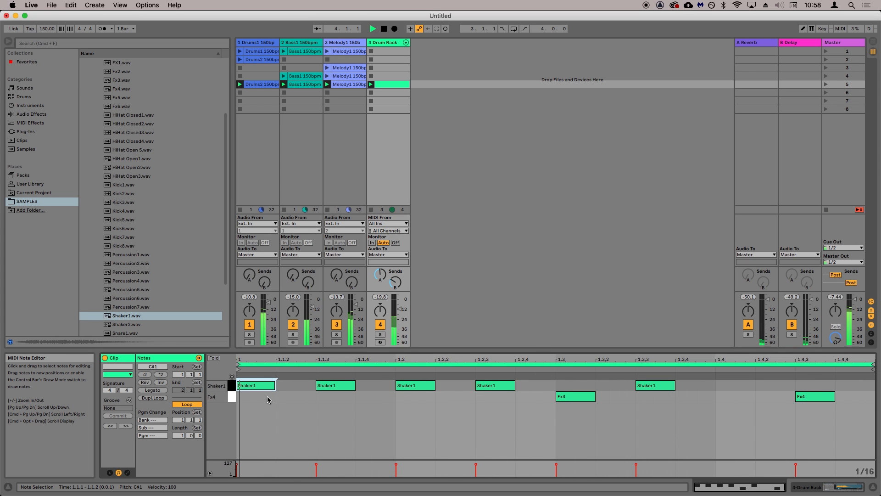
click(256, 385)
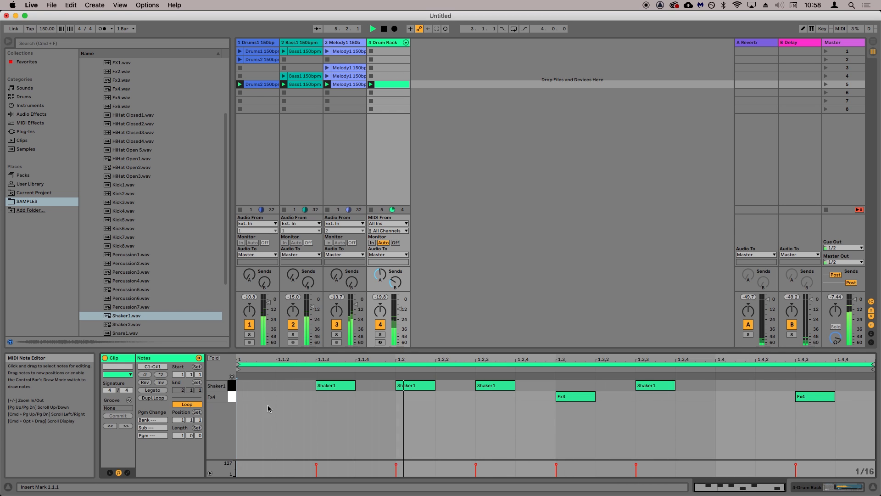
right_click(268, 407)
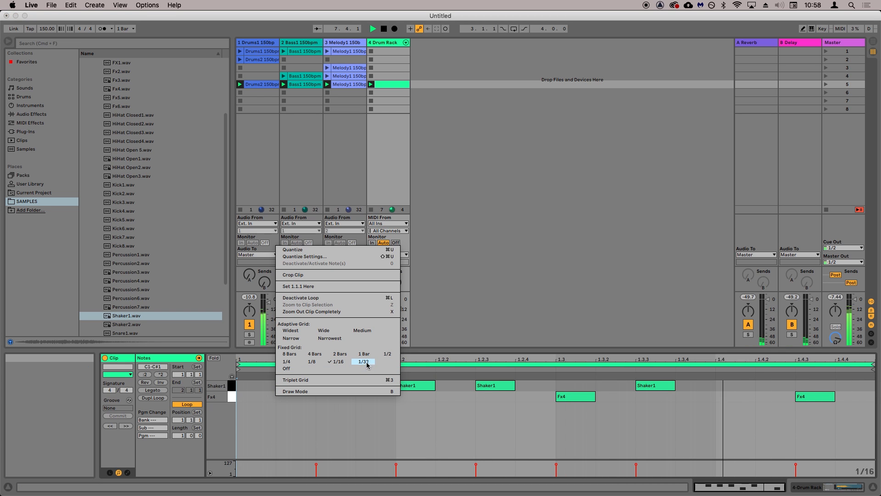
click(362, 362)
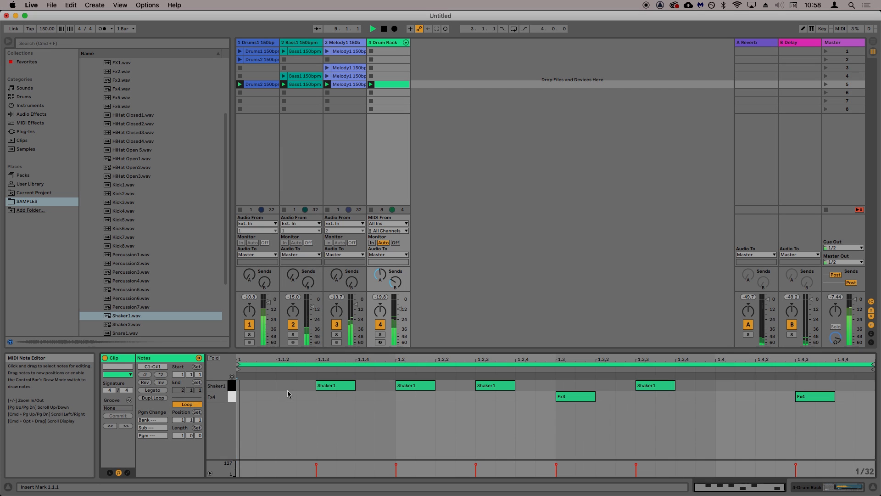